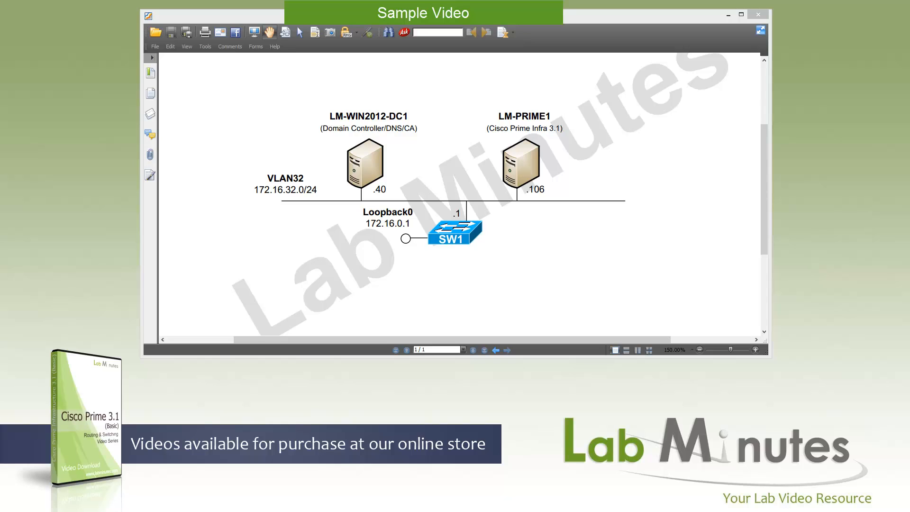
mouse_move(426, 200)
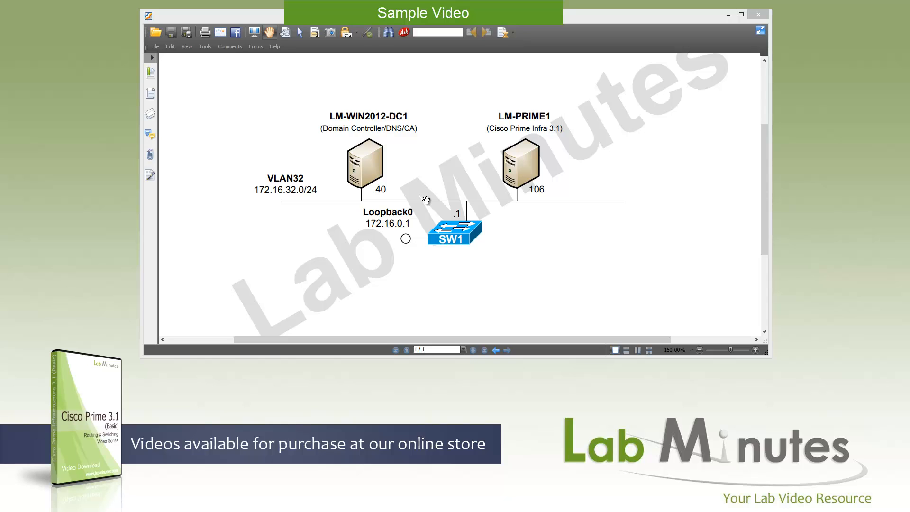
mouse_move(424, 194)
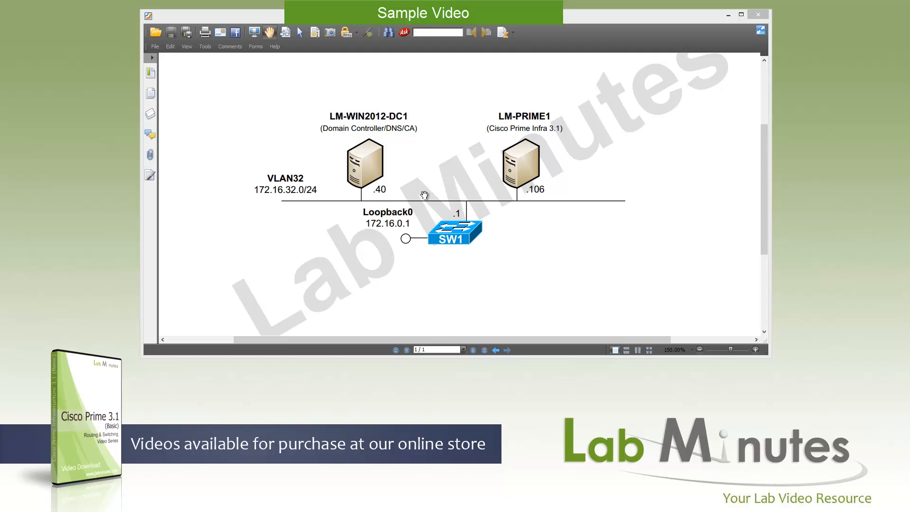
mouse_move(403, 170)
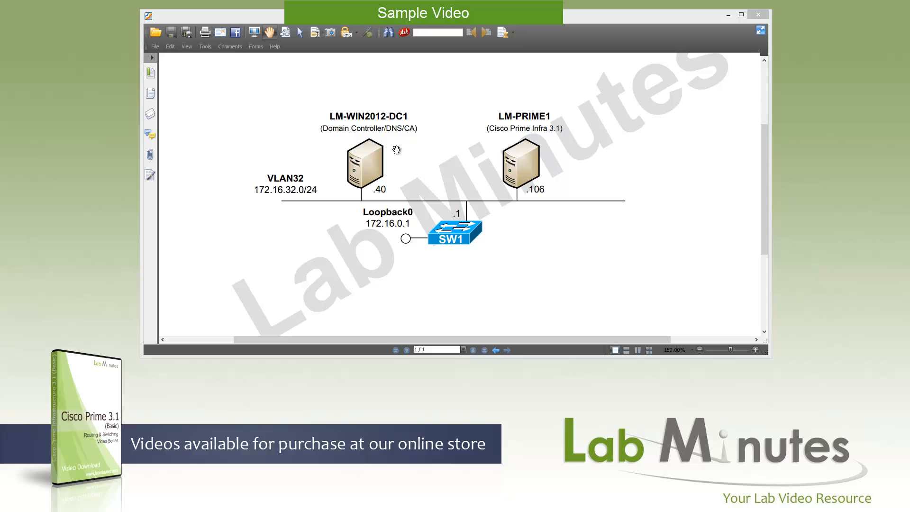
mouse_move(399, 148)
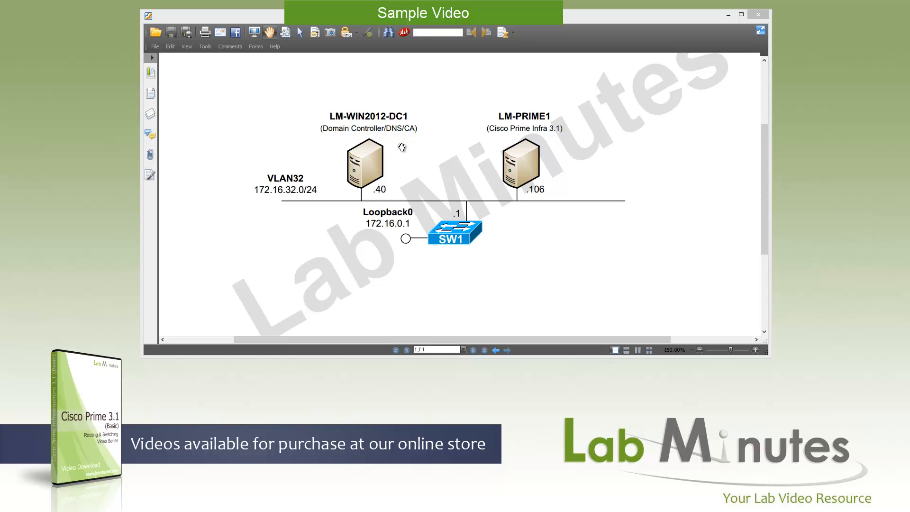
mouse_move(399, 158)
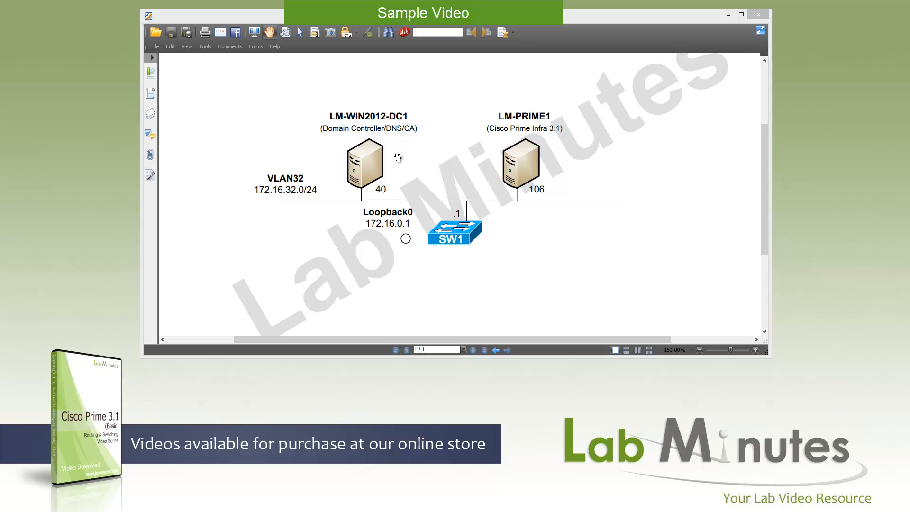
mouse_move(390, 167)
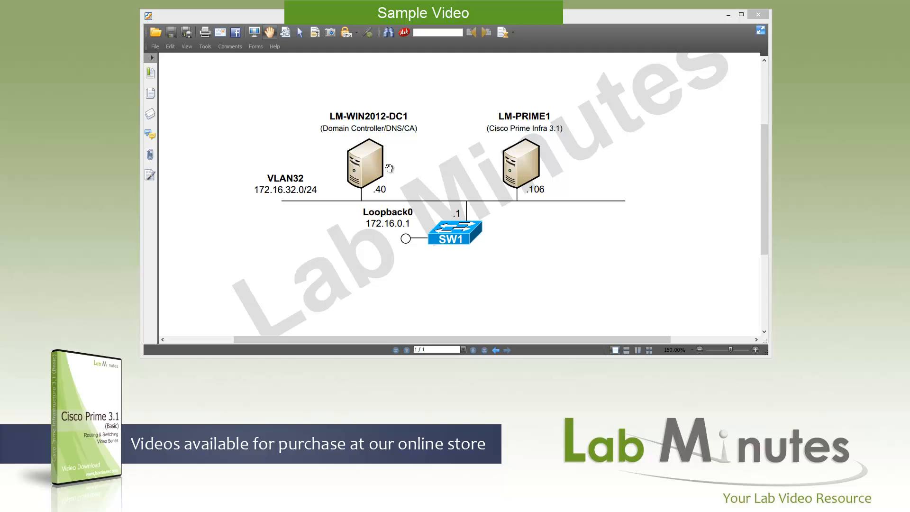
mouse_move(393, 198)
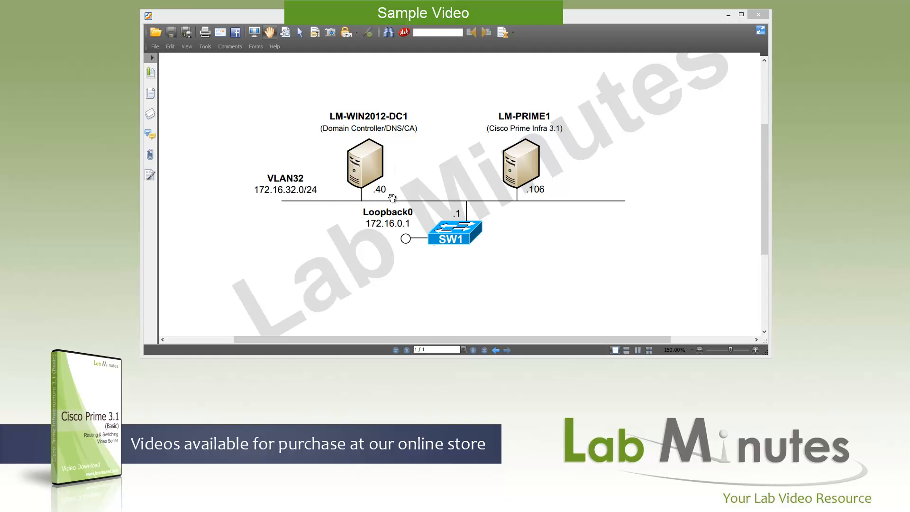
mouse_move(417, 192)
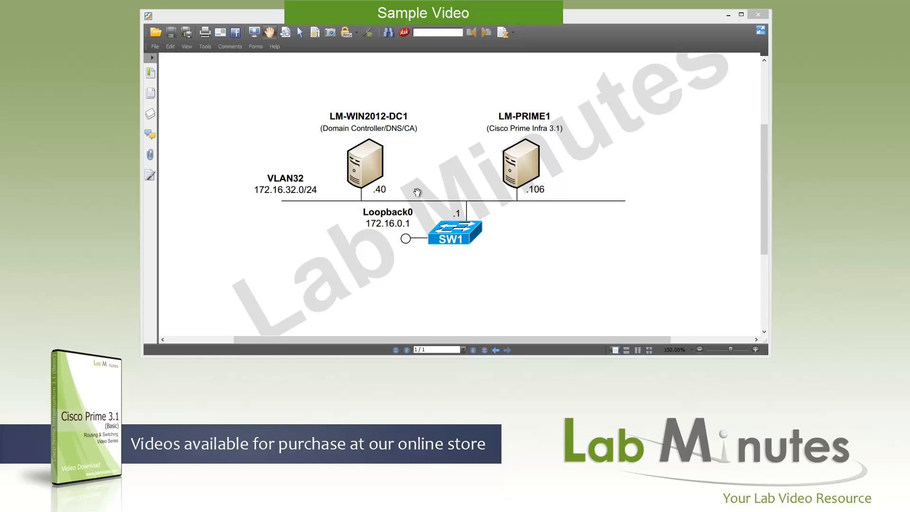
mouse_move(496, 199)
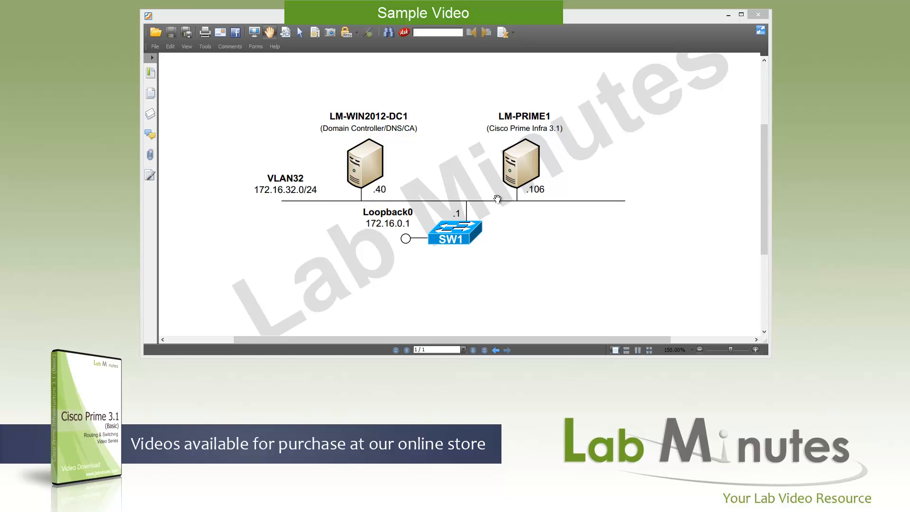
mouse_move(555, 164)
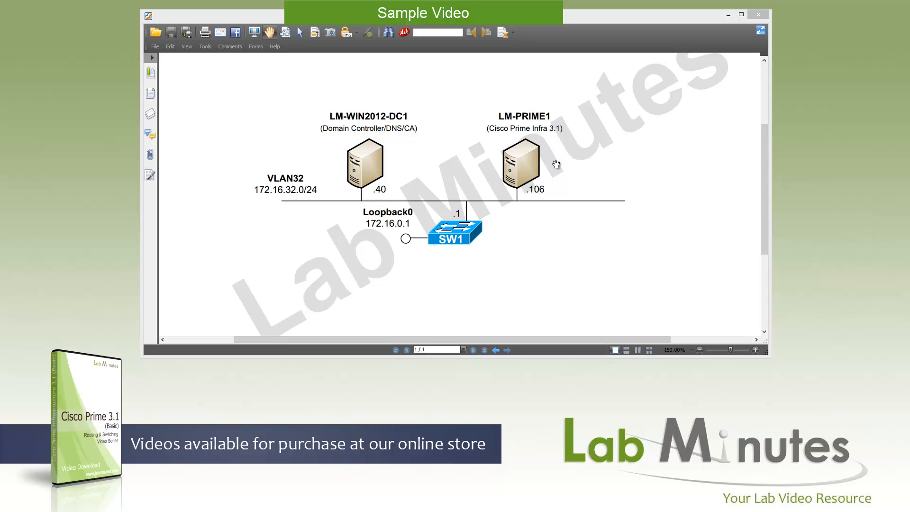
mouse_move(516, 131)
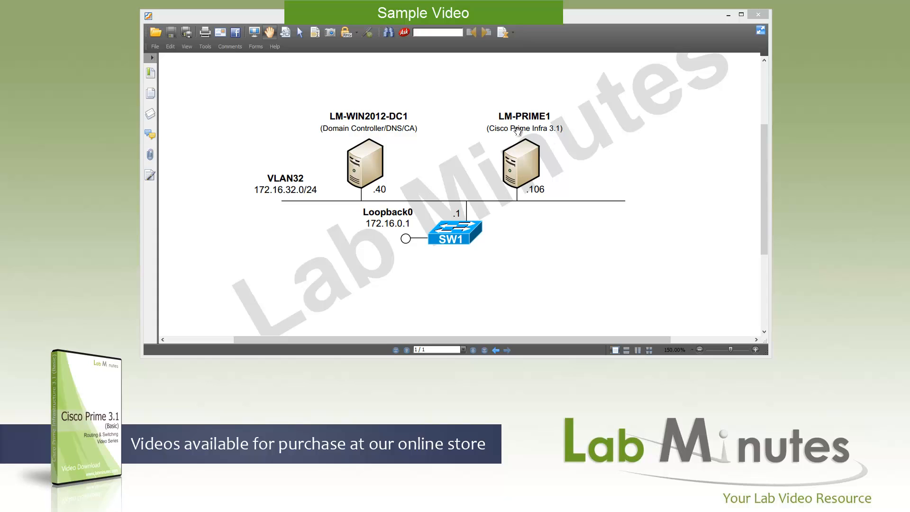
mouse_move(535, 200)
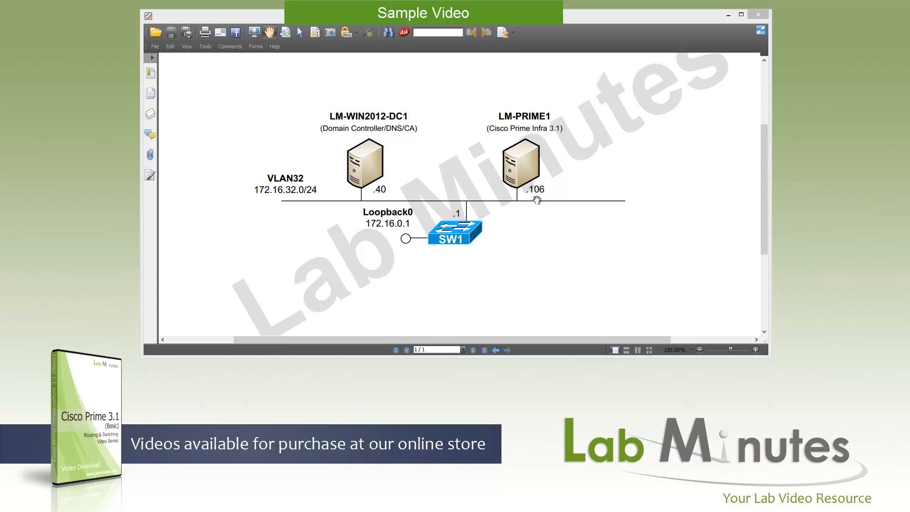
mouse_move(475, 189)
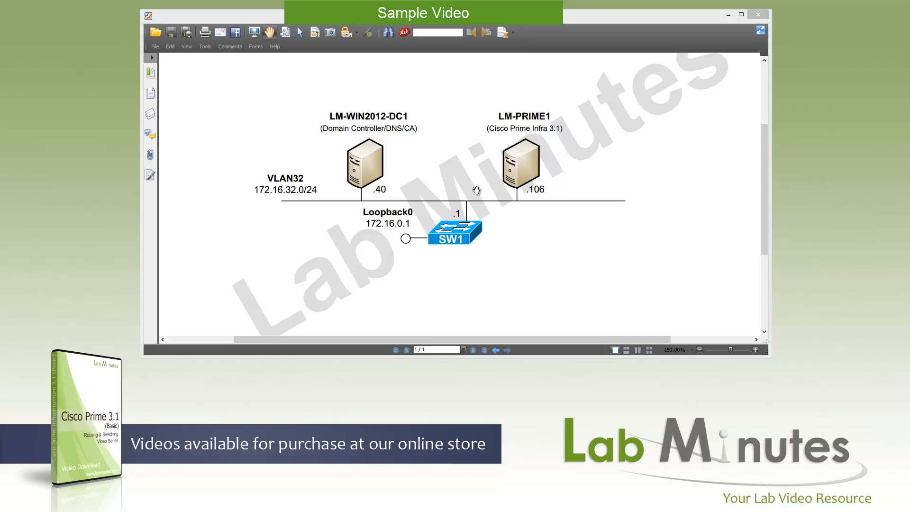
mouse_move(461, 213)
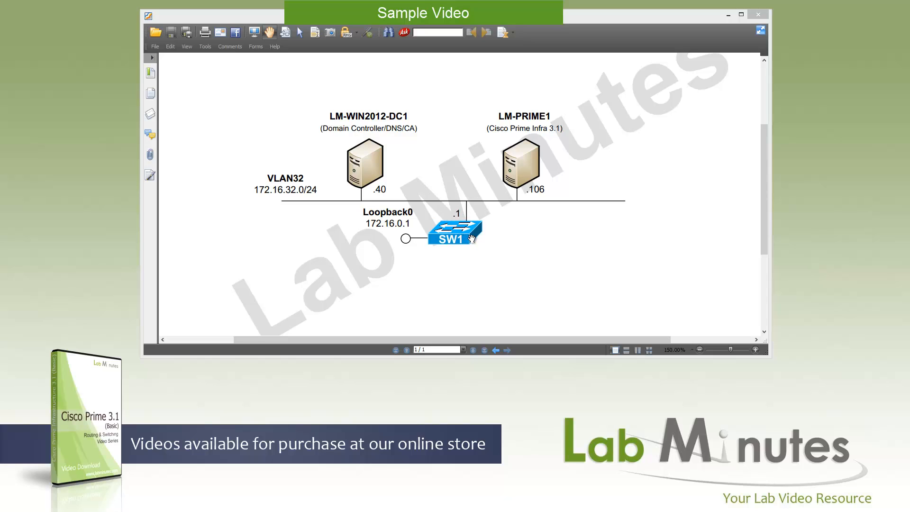
mouse_move(397, 238)
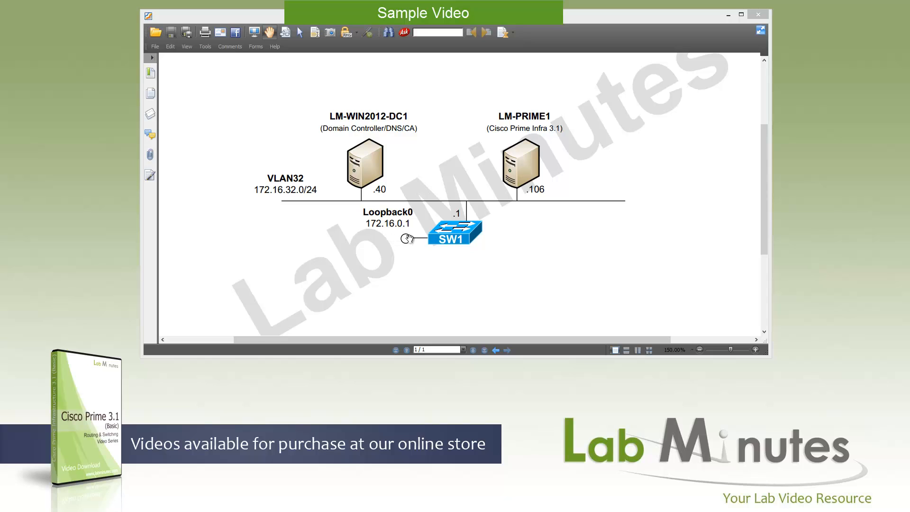
mouse_move(479, 250)
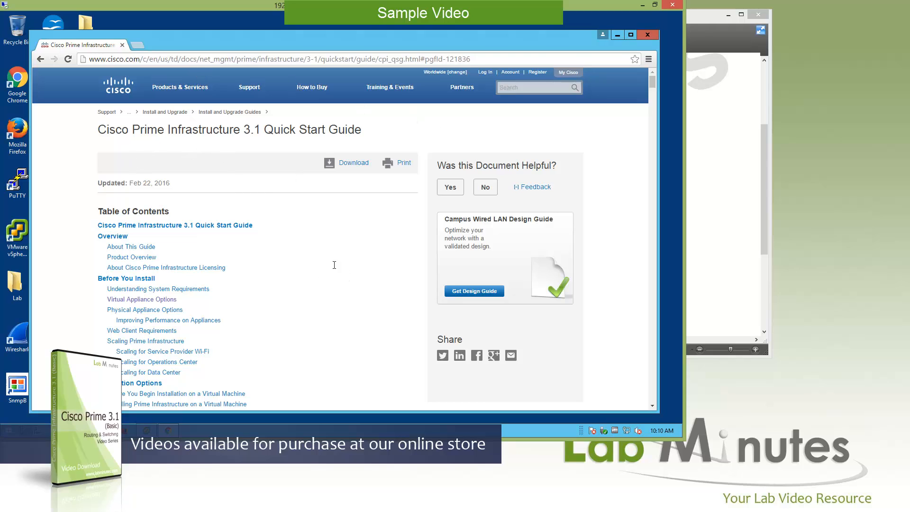
mouse_move(188, 306)
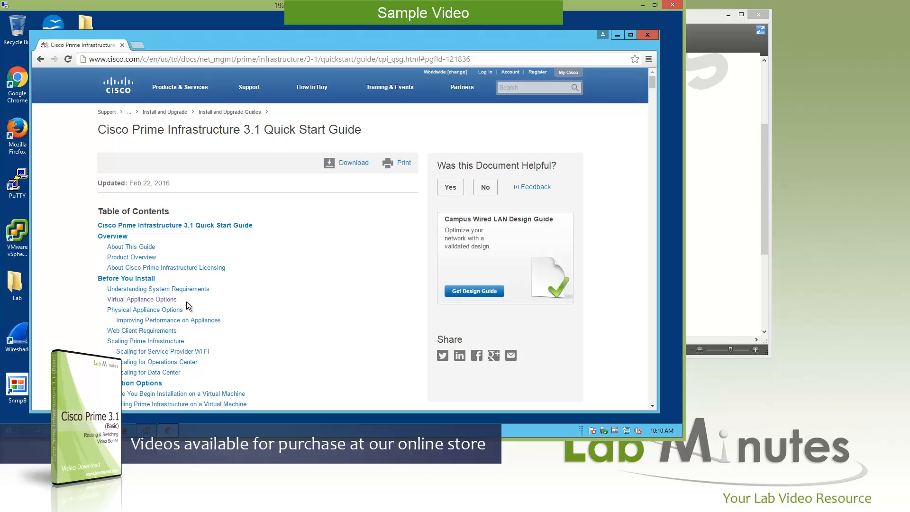
mouse_move(141, 299)
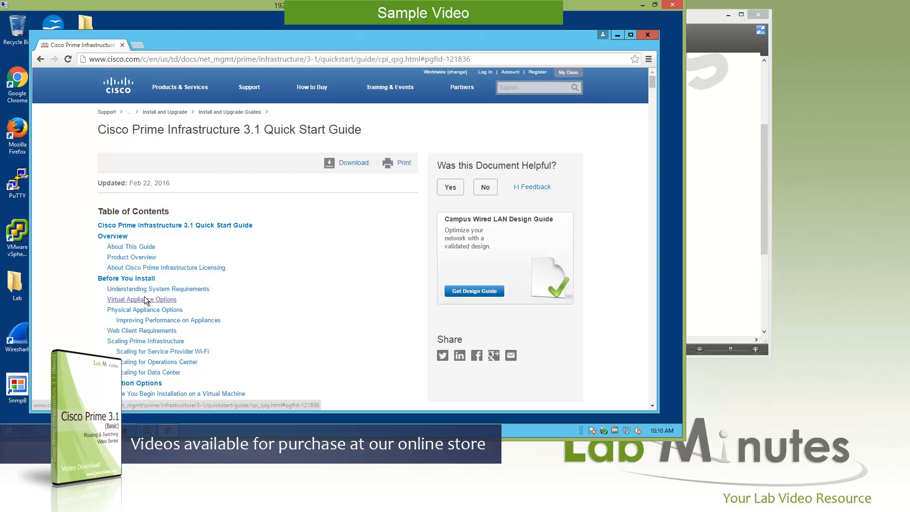
Step: Jump to the Virtual Appliance Options section to show Table 1's minimum server requirements
click(141, 298)
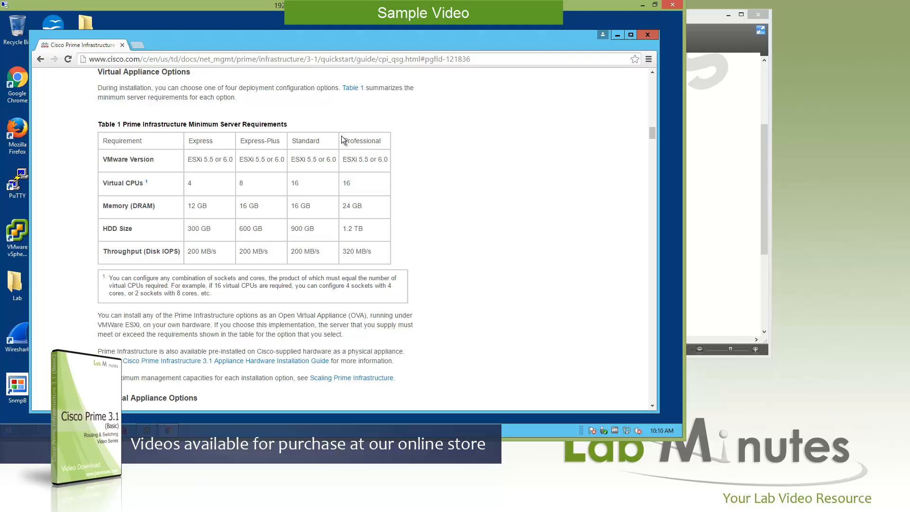
mouse_move(424, 155)
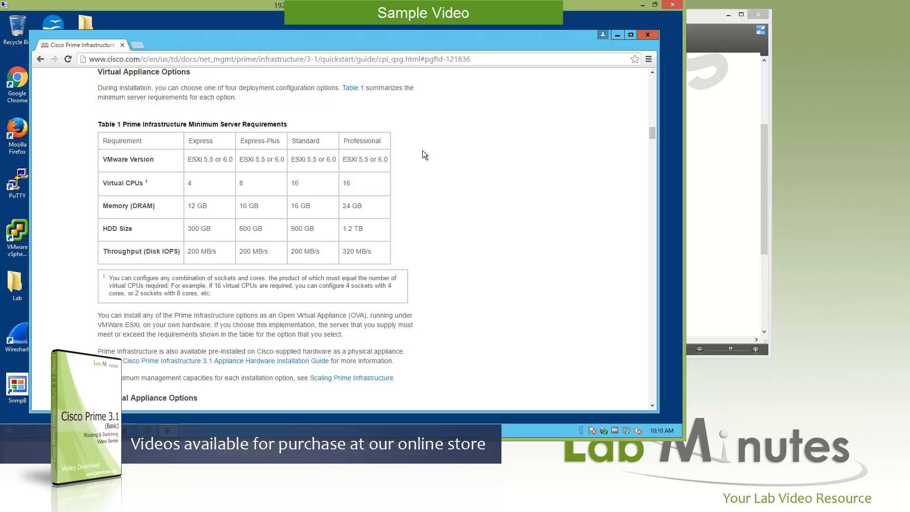
mouse_move(423, 162)
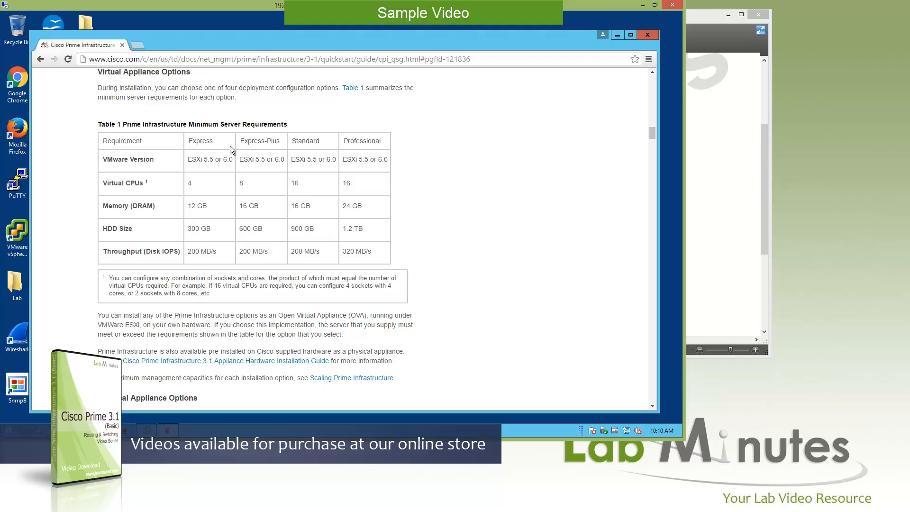
mouse_move(312, 150)
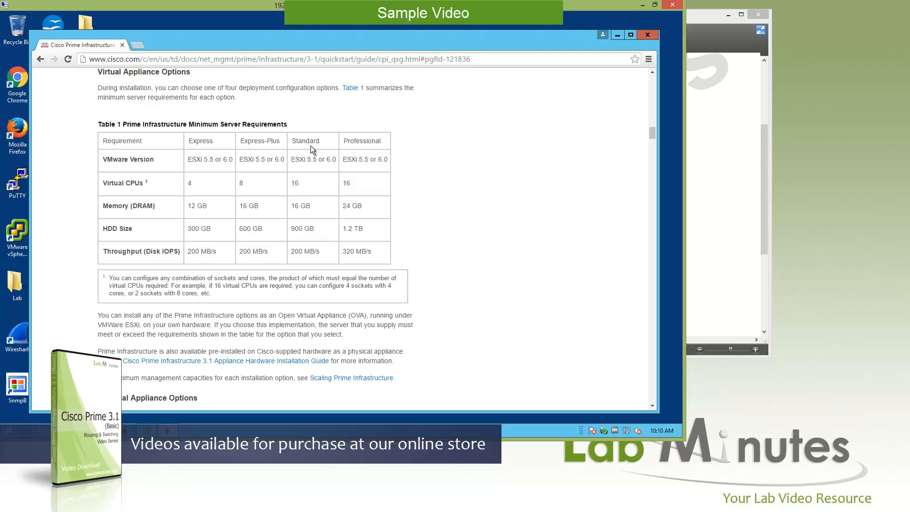
mouse_move(371, 215)
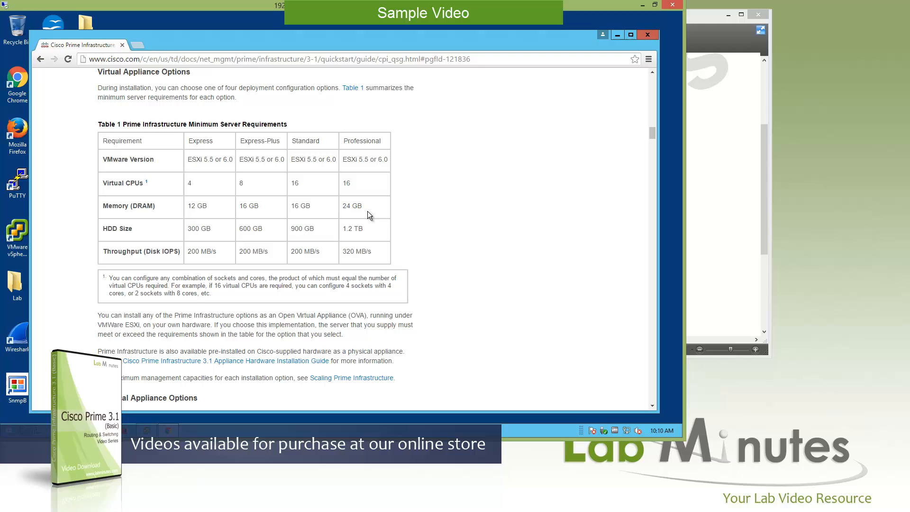
mouse_move(145, 203)
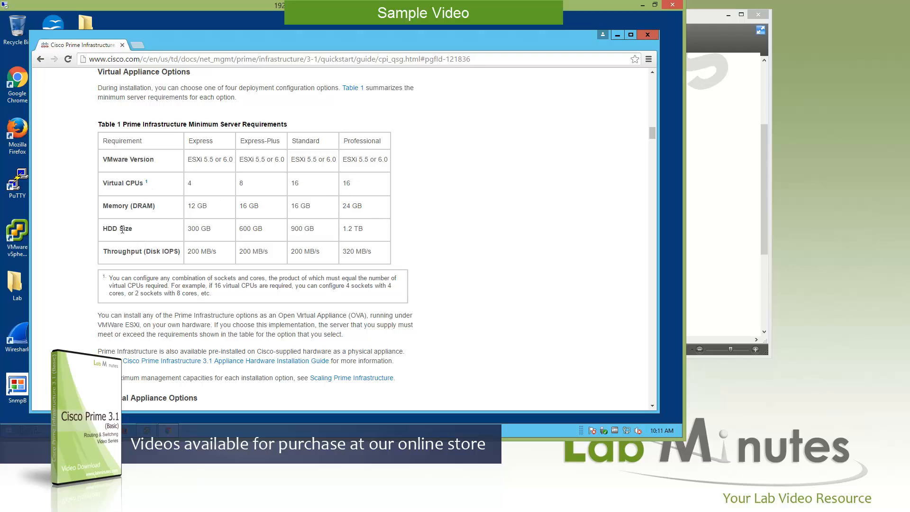
mouse_move(171, 233)
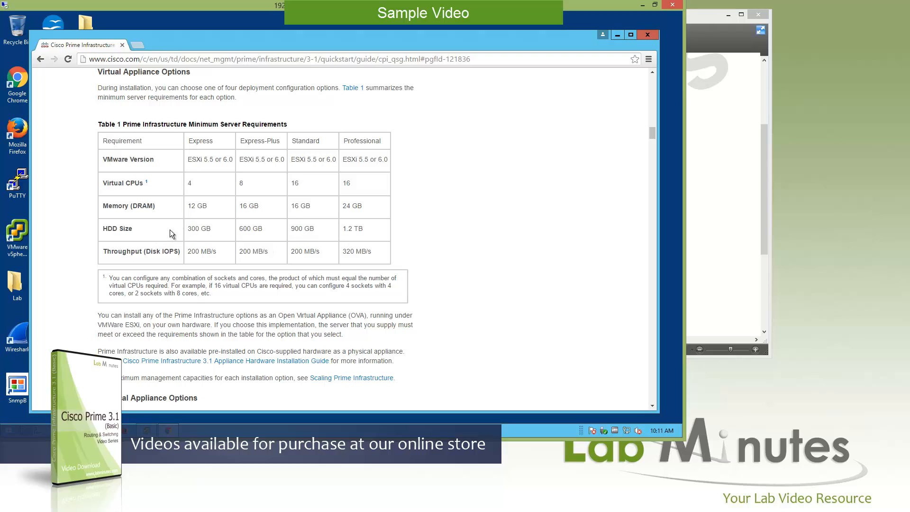
mouse_move(159, 262)
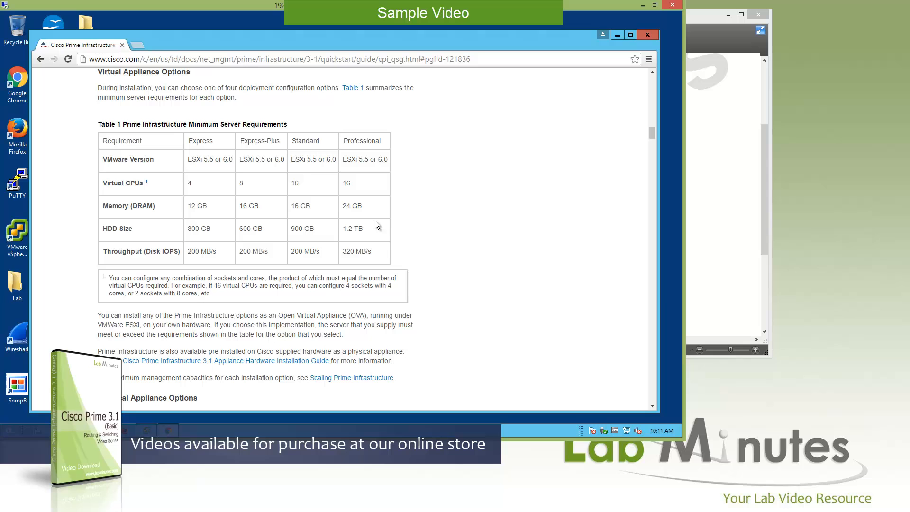
mouse_move(420, 199)
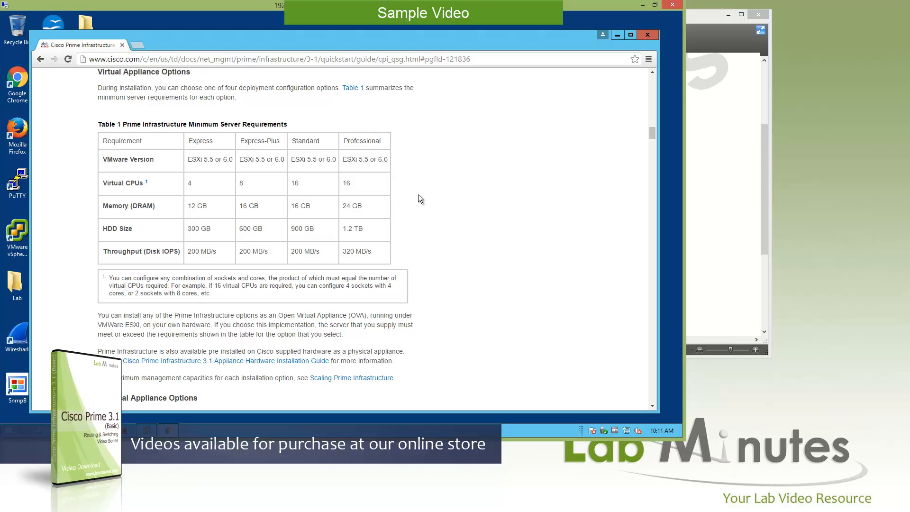
Step: Scroll to Table 2, Supported Scale, and highlight the Wired Clients and Wireless Clients rows
scroll(down, 3)
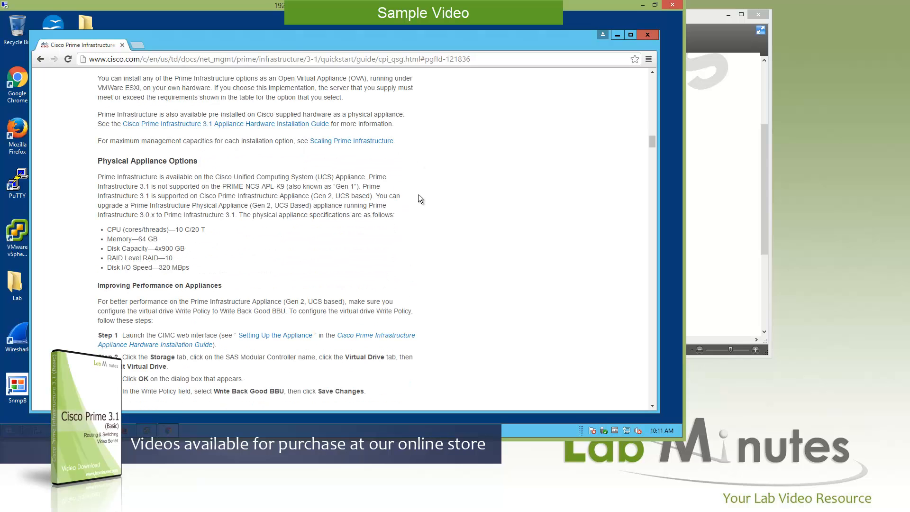
scroll(down, 3)
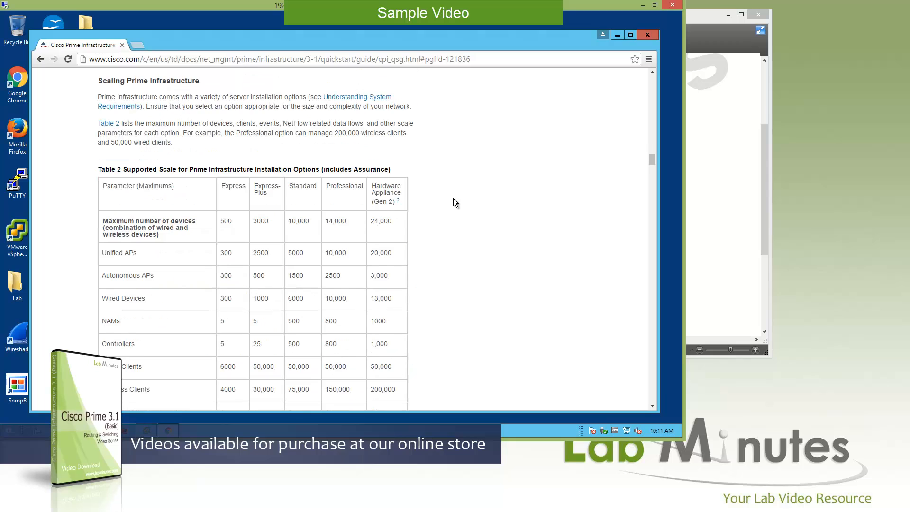
scroll(down, 3)
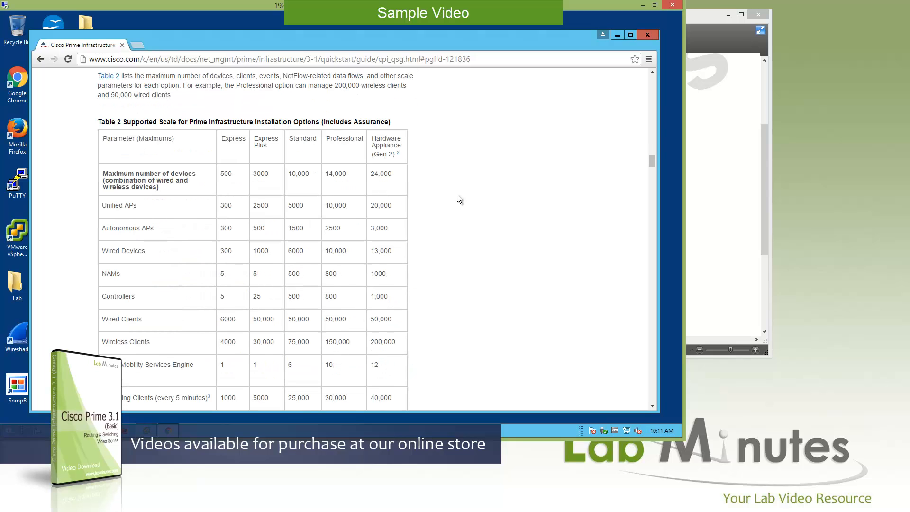
mouse_move(205, 207)
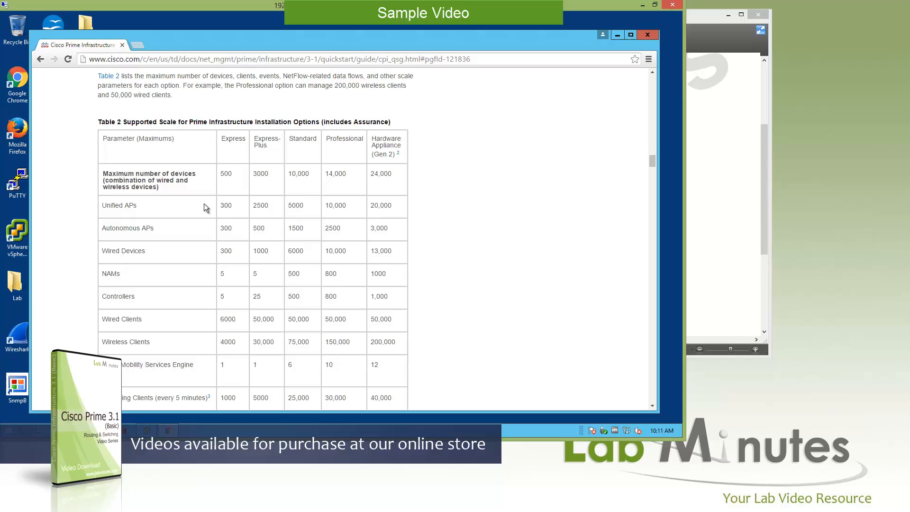
scroll(down, 3)
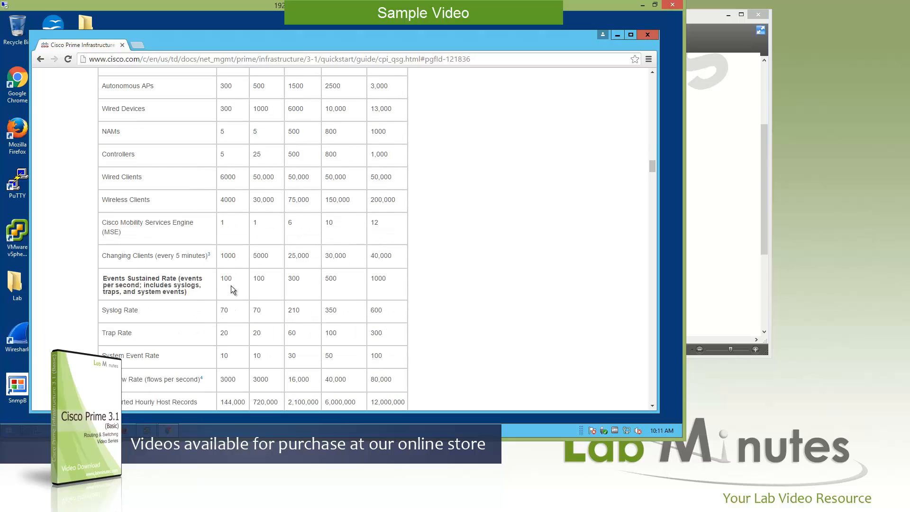
mouse_move(199, 325)
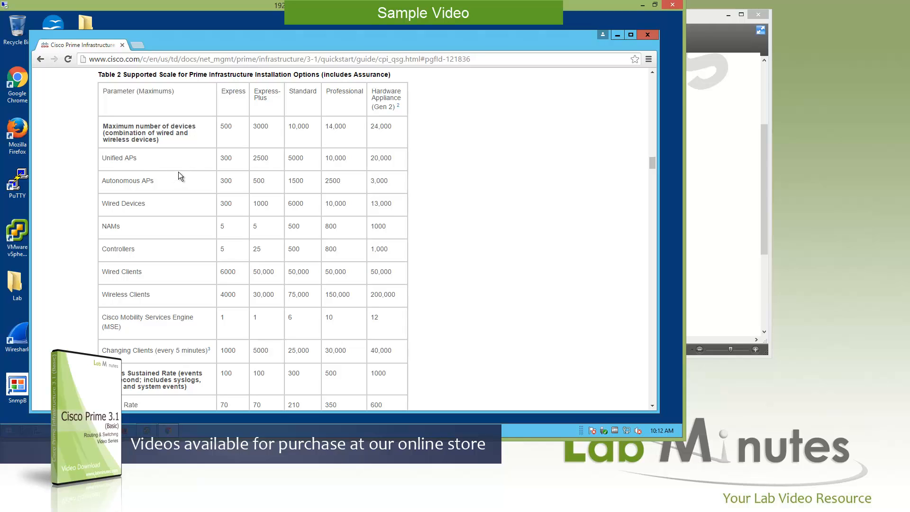
mouse_move(157, 220)
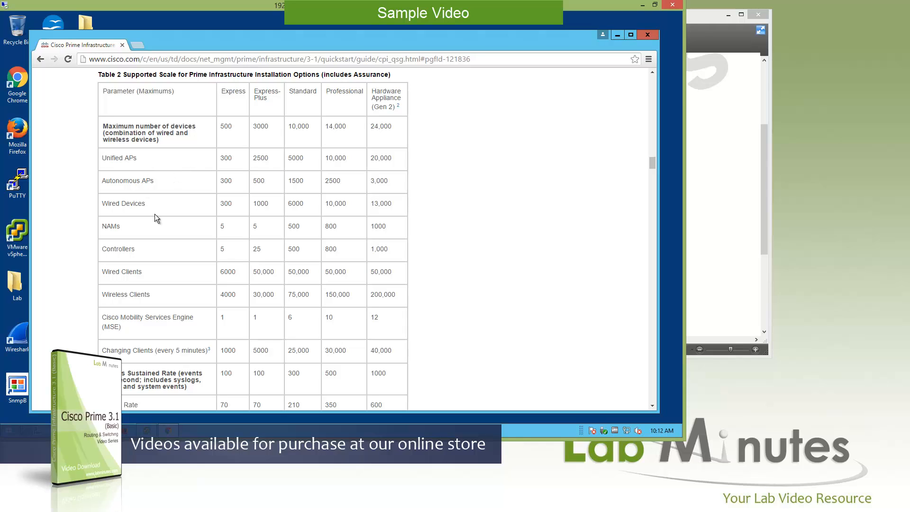
double_click(116, 158)
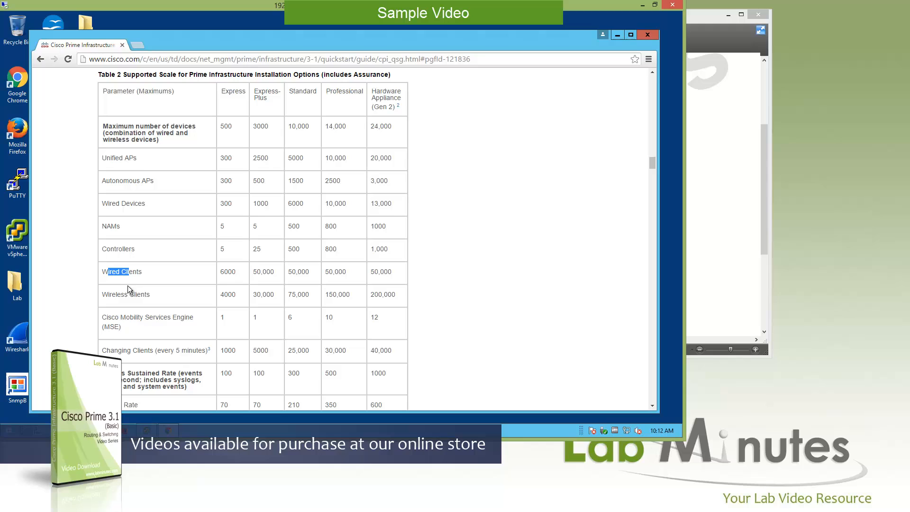
double_click(126, 294)
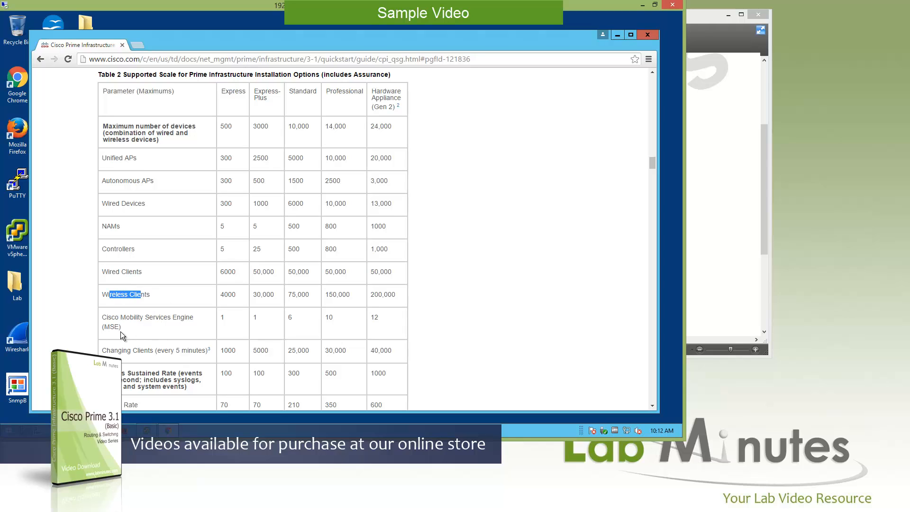
mouse_move(125, 336)
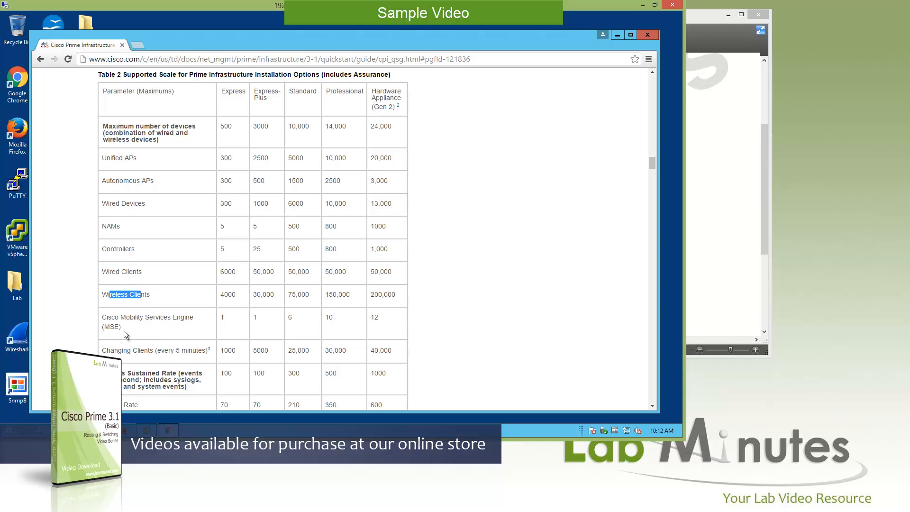
mouse_move(155, 328)
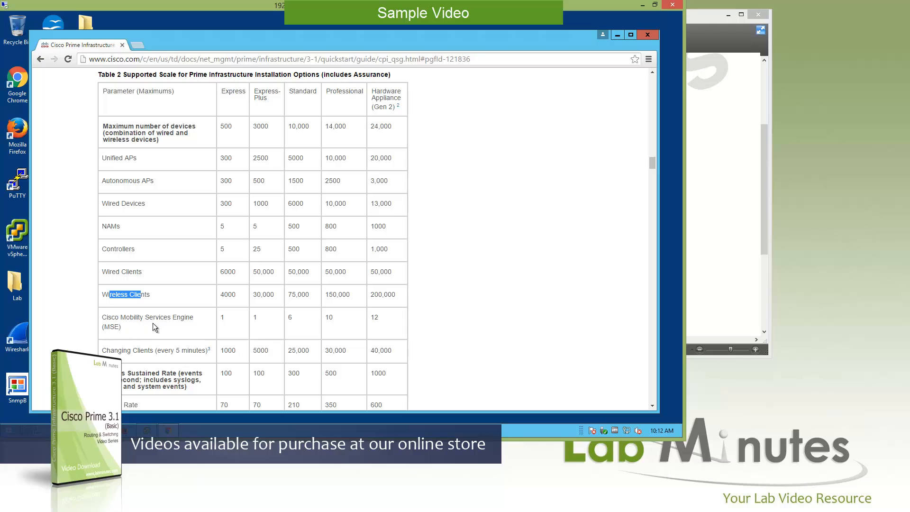
mouse_move(151, 338)
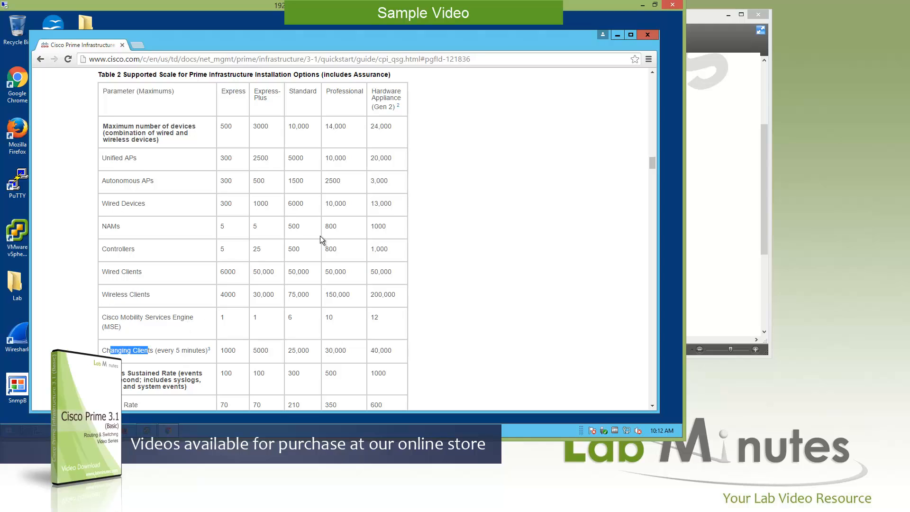
mouse_move(284, 144)
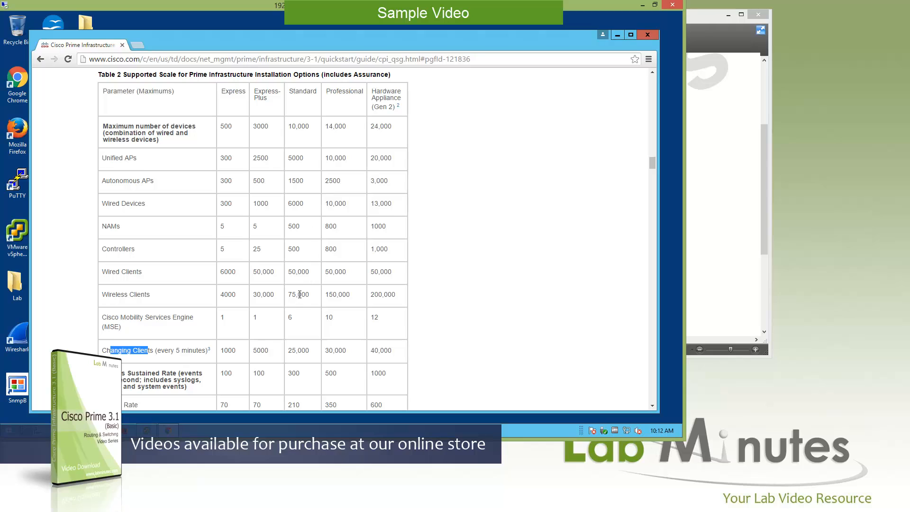
mouse_move(302, 320)
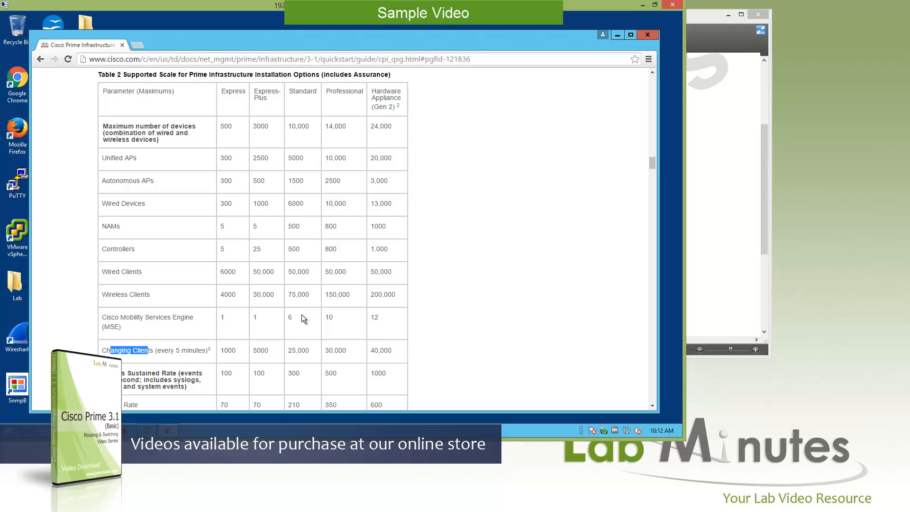
mouse_move(276, 238)
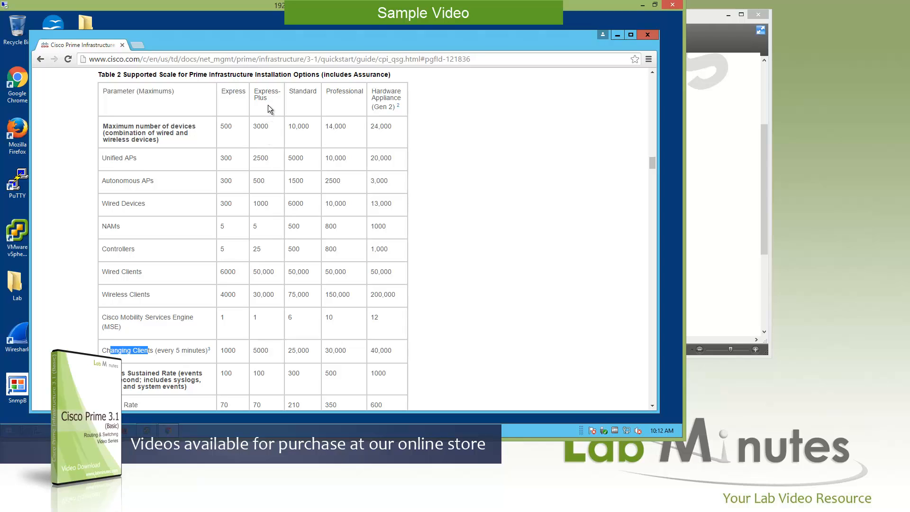
mouse_move(296, 106)
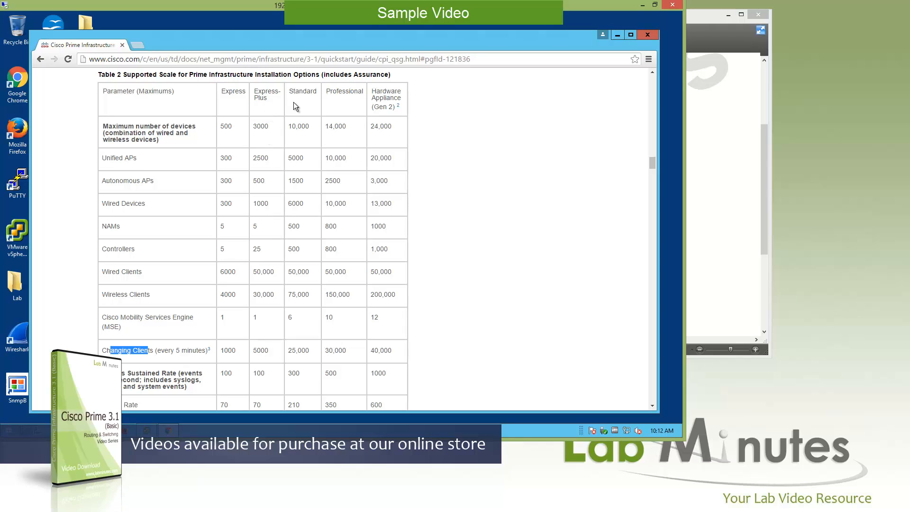
mouse_move(289, 108)
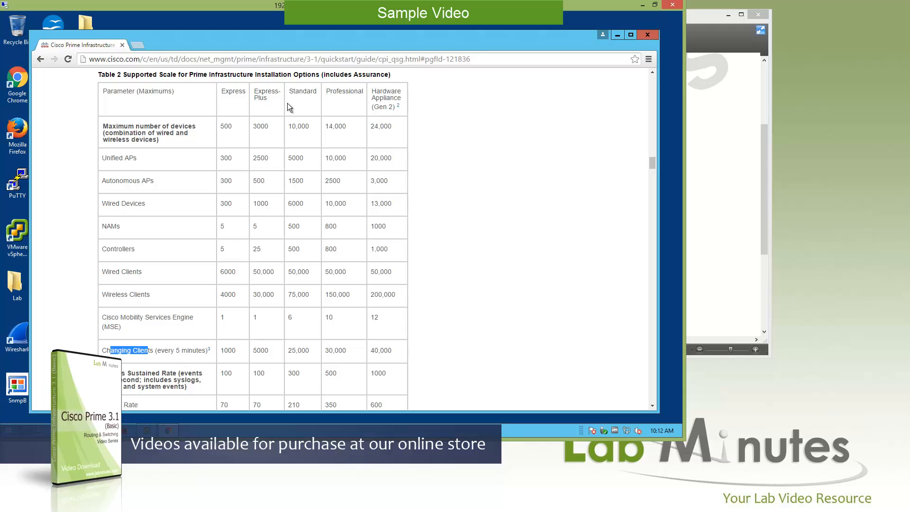
mouse_move(275, 101)
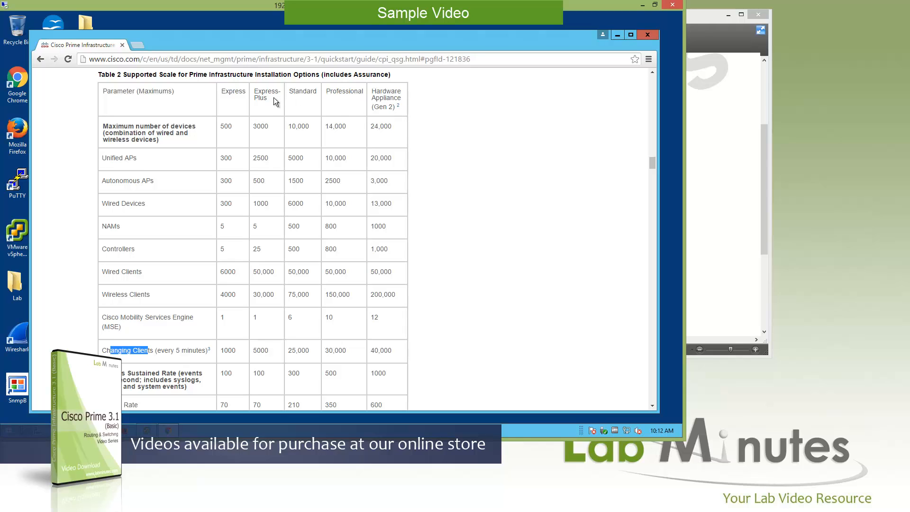
mouse_move(341, 105)
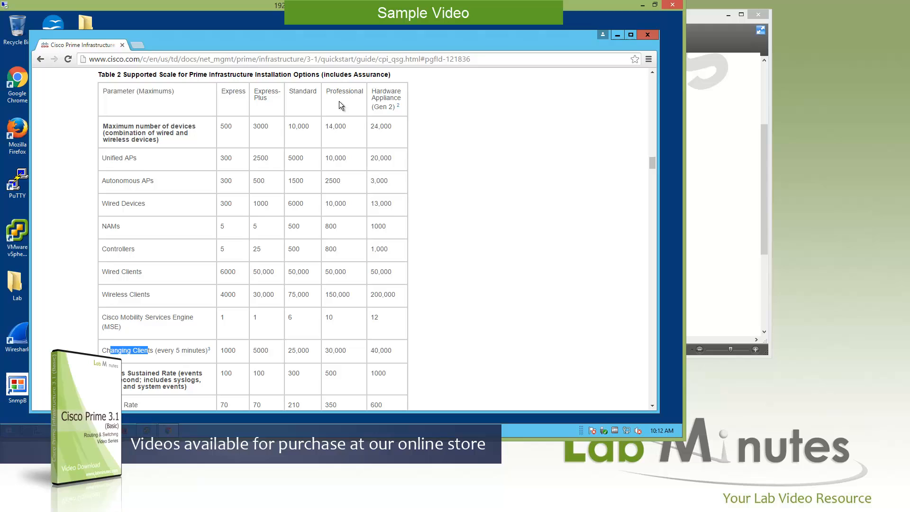
mouse_move(392, 106)
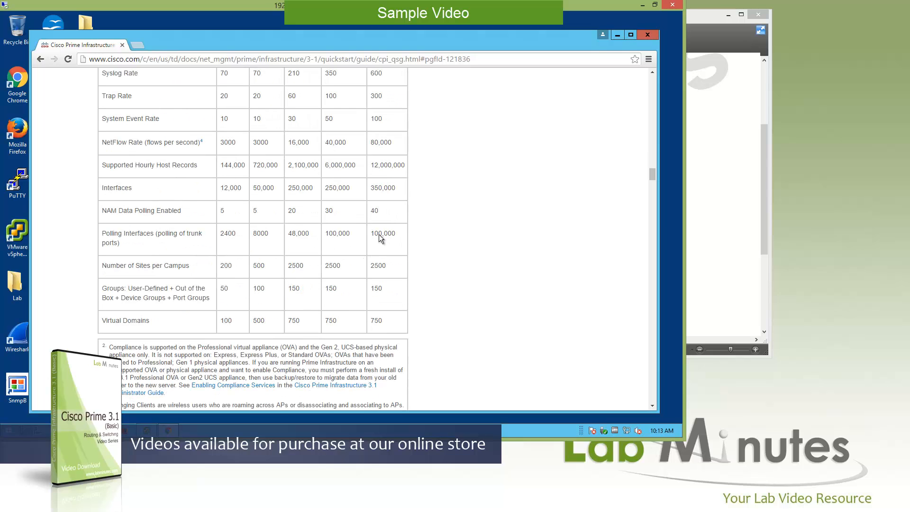
Step: Review the remaining Table 2 rows and footnotes, then start a new browser tab
scroll(down, 3)
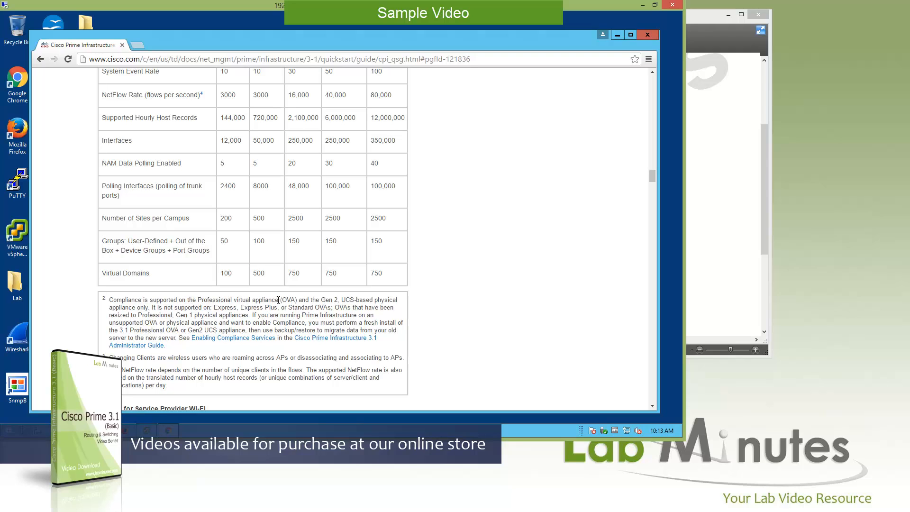
mouse_move(334, 300)
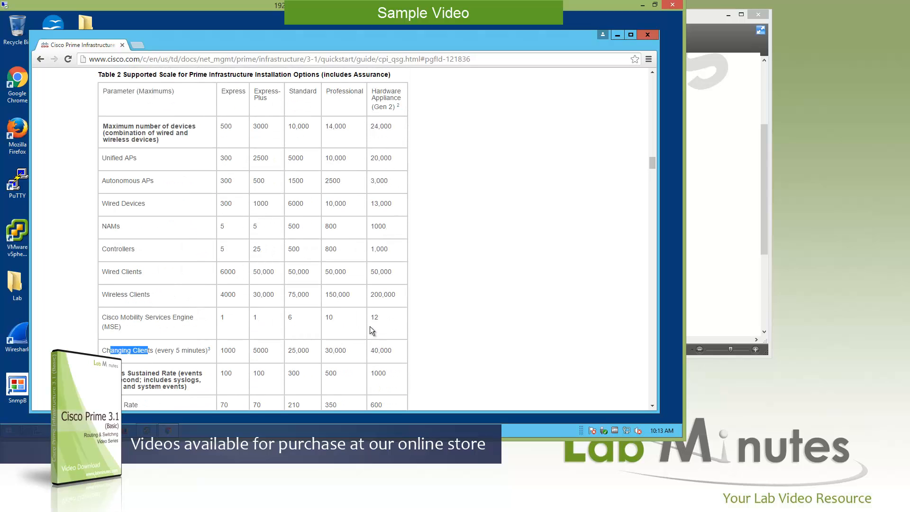
mouse_move(374, 289)
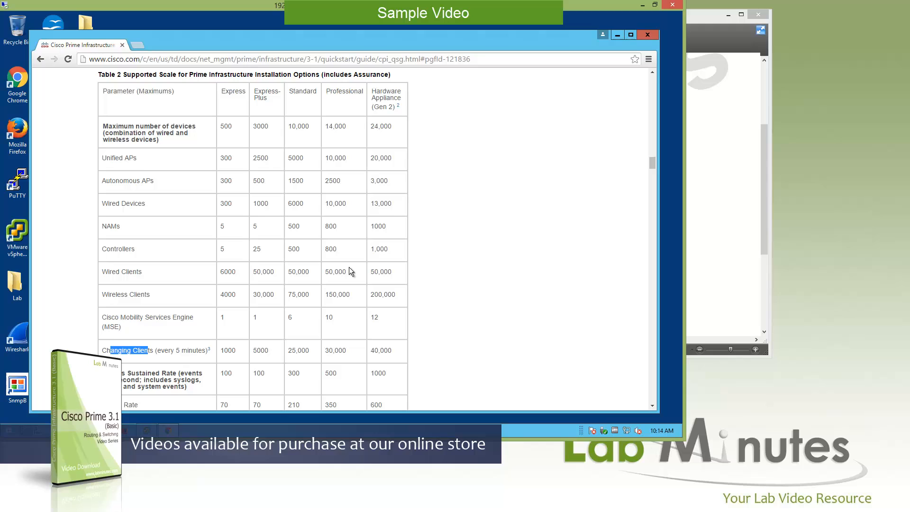
mouse_move(347, 268)
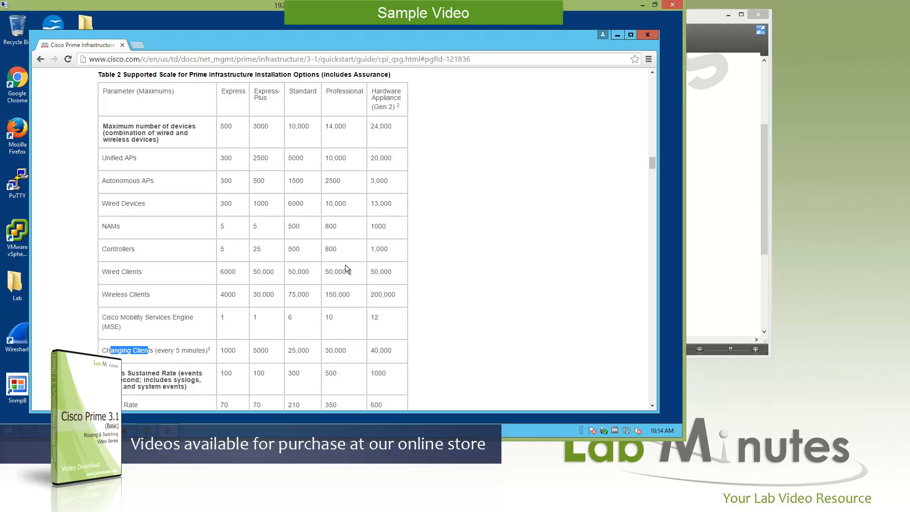
mouse_move(115, 101)
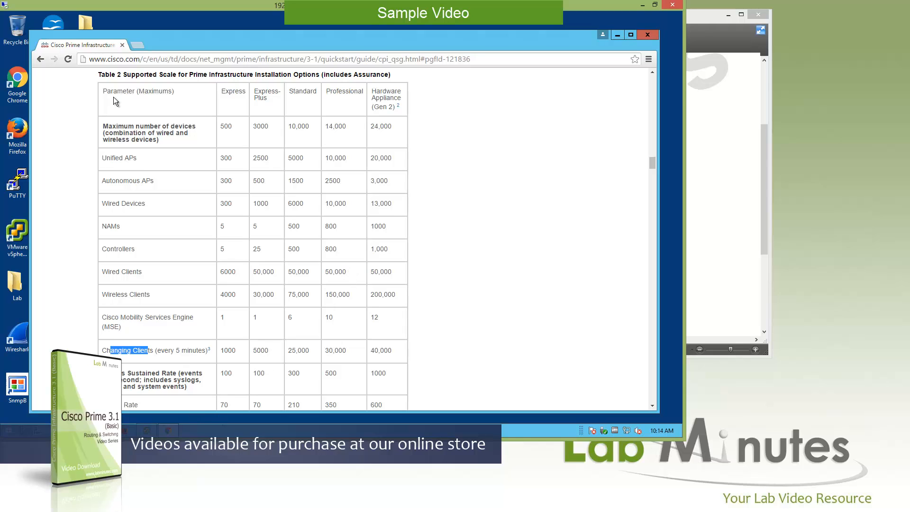
click(137, 45)
text(www.cisco.com)
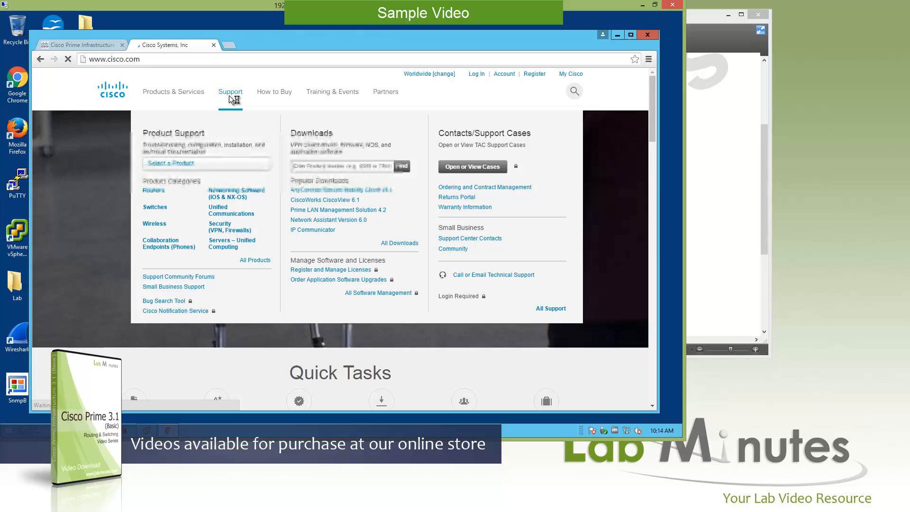
Step: Search the Downloads box for 'prime 3.1' and choose Prime Infrastructure 3.1
click(342, 166)
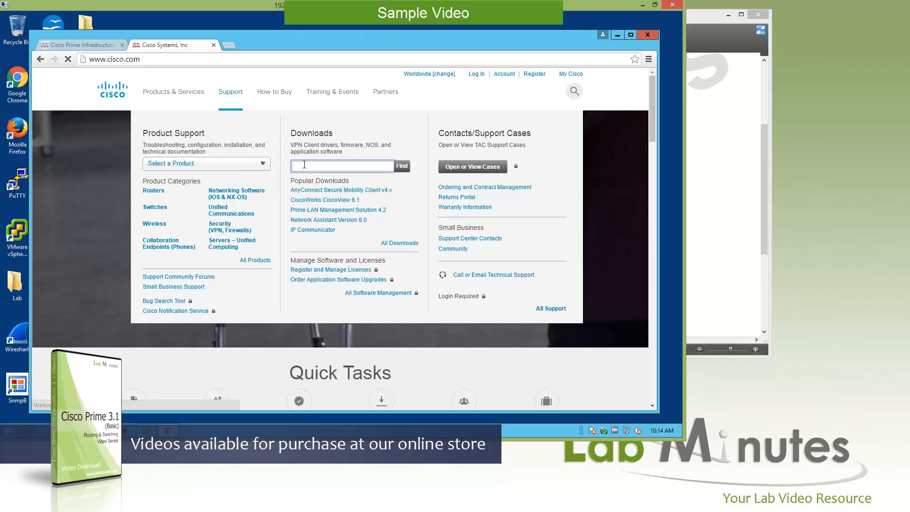
text(prime 3.1)
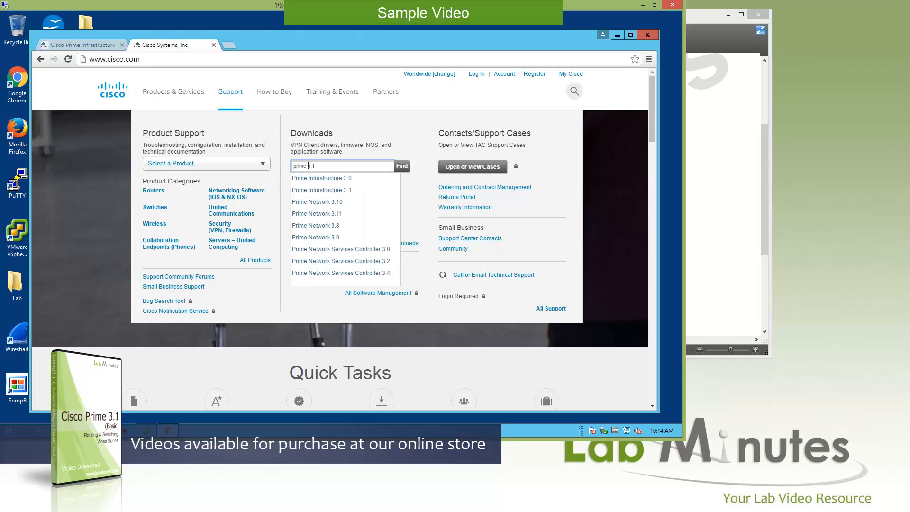
mouse_move(322, 193)
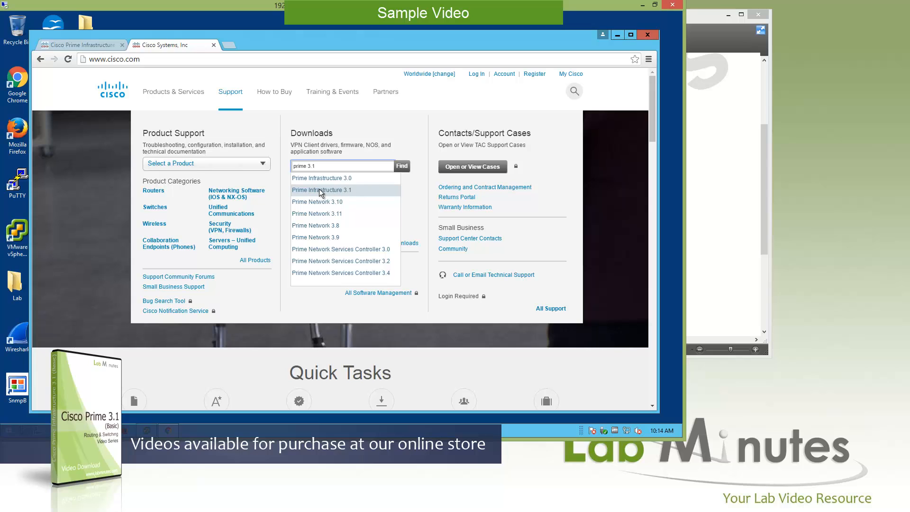
click(322, 190)
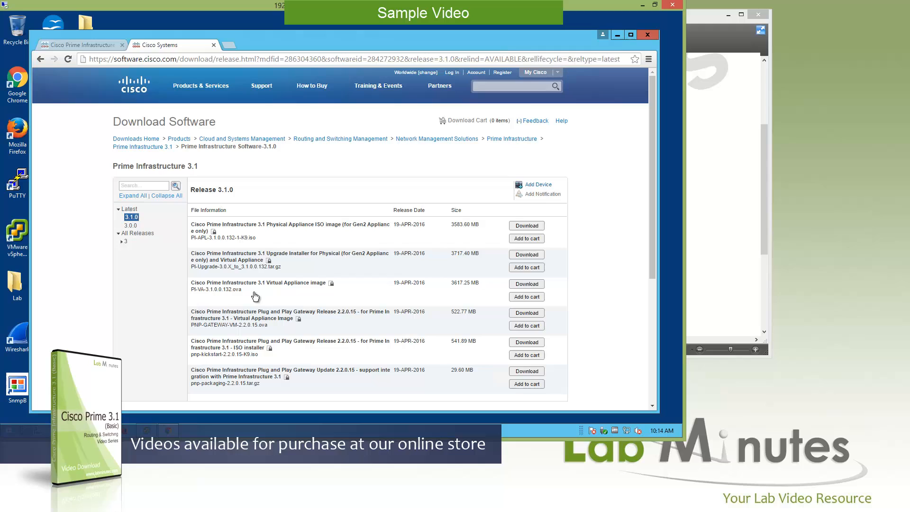
mouse_move(247, 297)
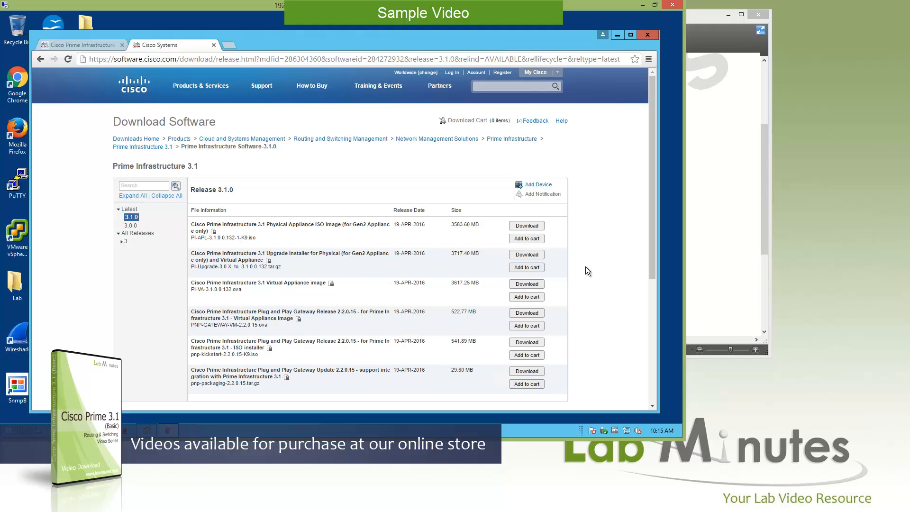
mouse_move(610, 310)
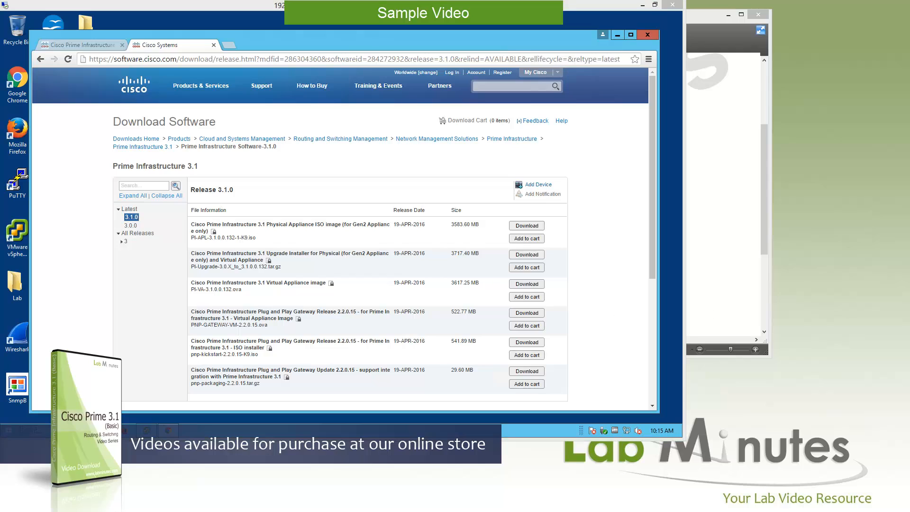
mouse_move(607, 265)
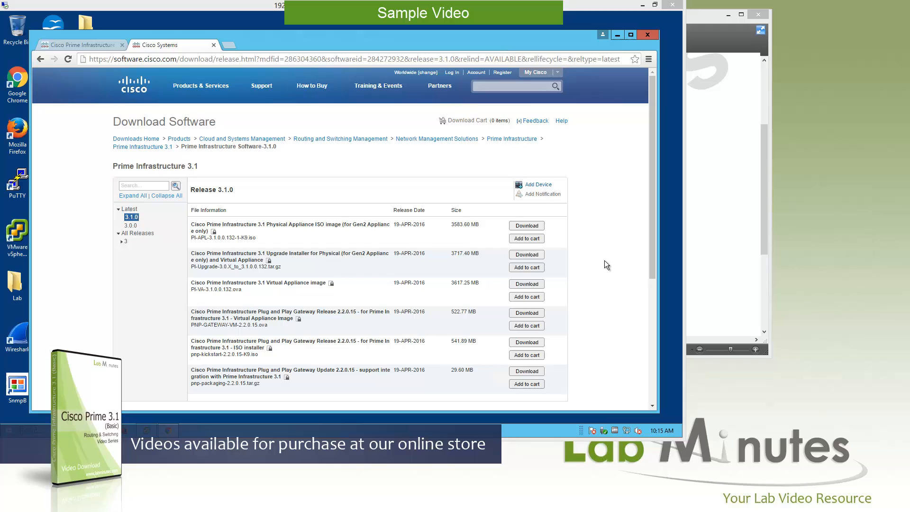
mouse_move(607, 264)
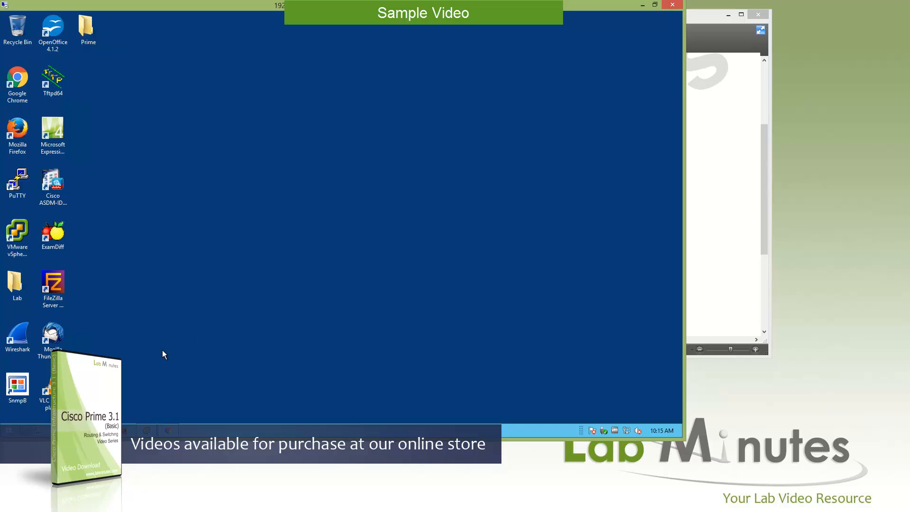
mouse_move(155, 357)
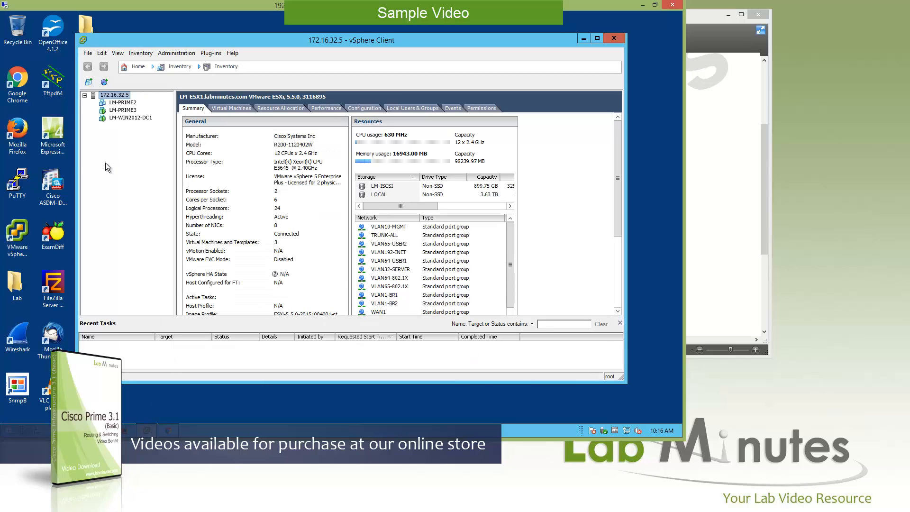
mouse_move(349, 53)
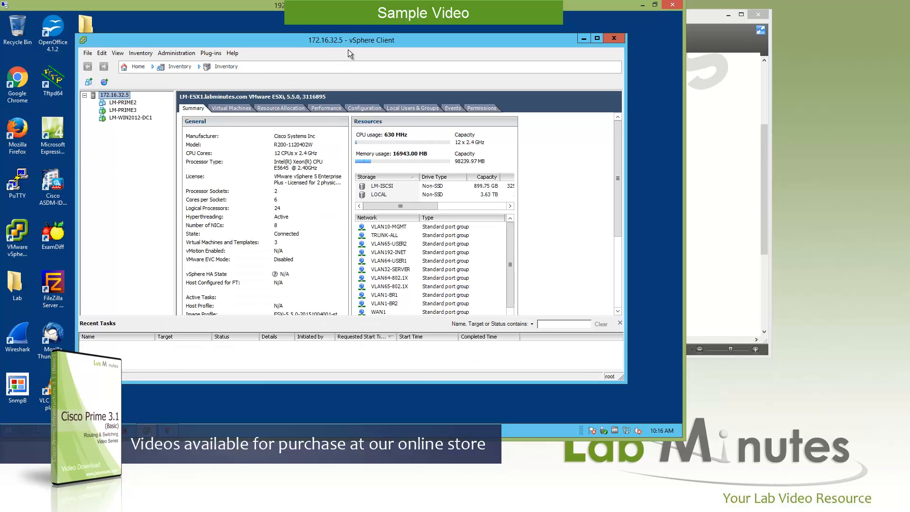
Step: Reach Deploy OVF Template from the File menu on host 172.16.32.5
click(87, 53)
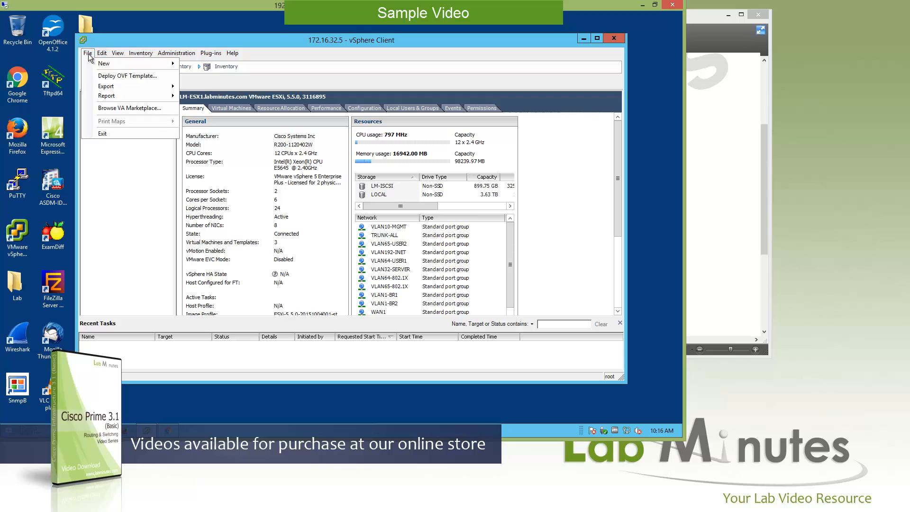
mouse_move(138, 76)
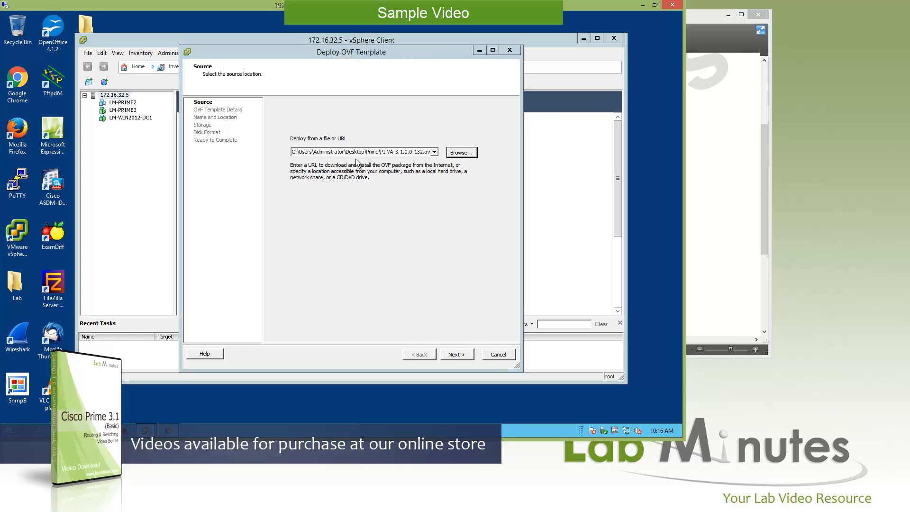
Step: Browse to and load PI-VA-3.1.0.0.132.ova as the deployment source
click(461, 152)
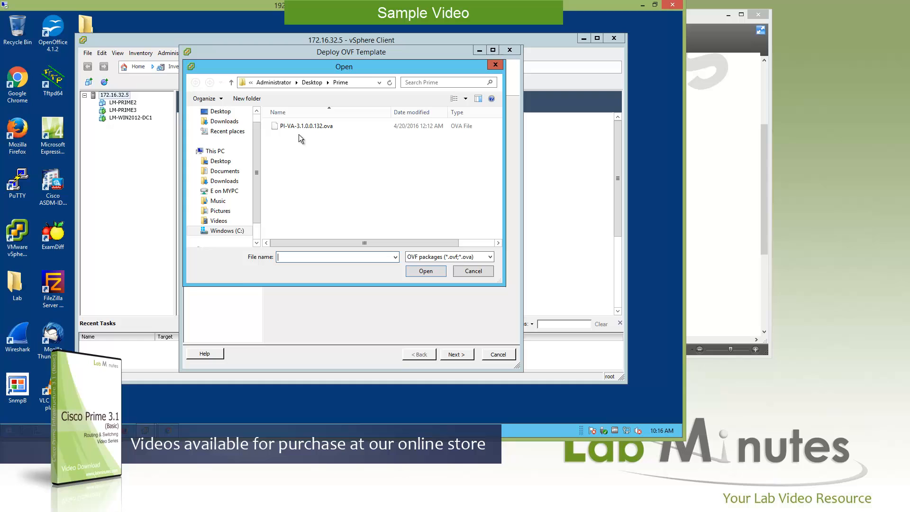
mouse_move(322, 128)
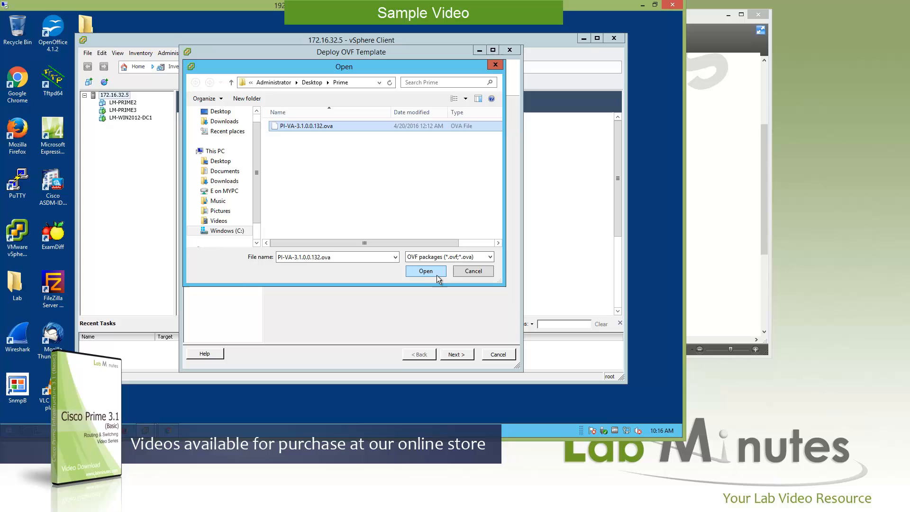
click(425, 272)
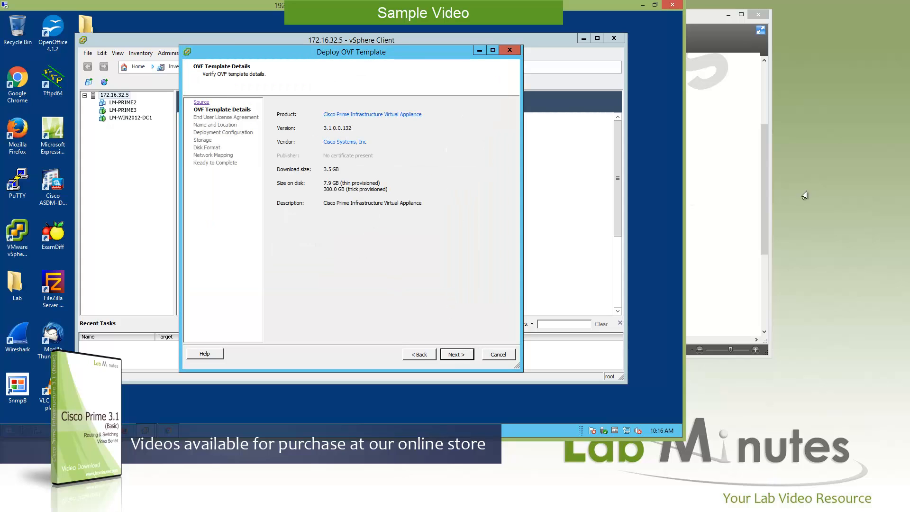
mouse_move(293, 156)
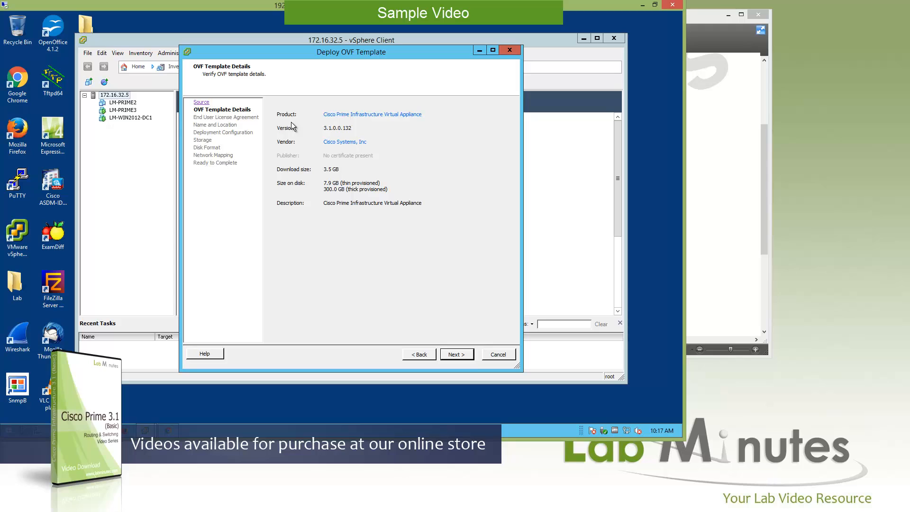
mouse_move(375, 127)
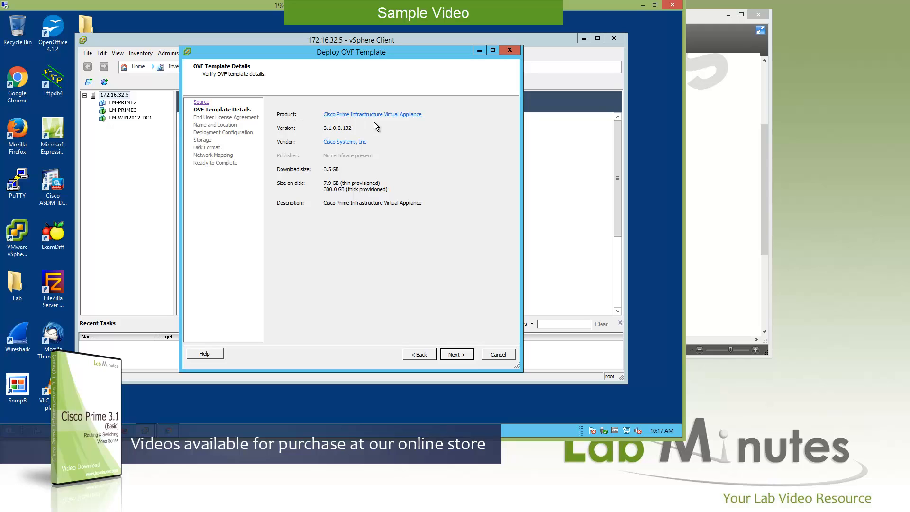
mouse_move(335, 138)
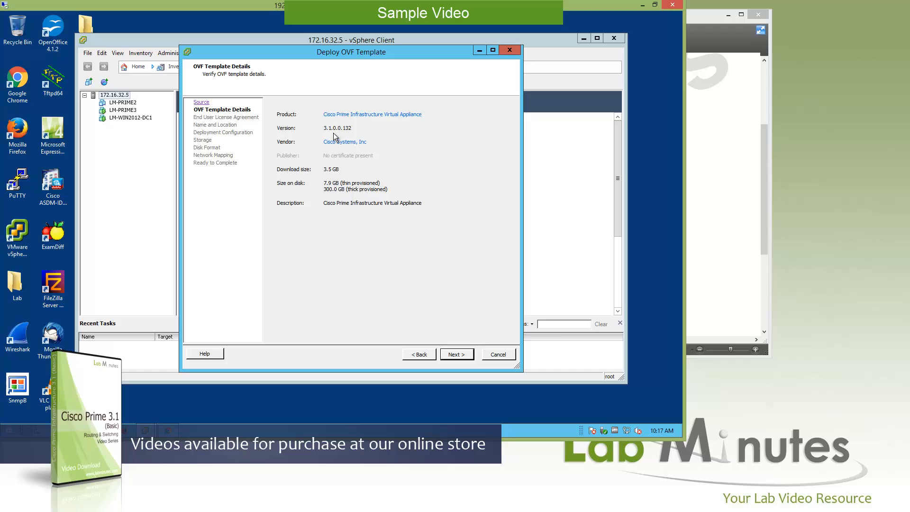
mouse_move(342, 177)
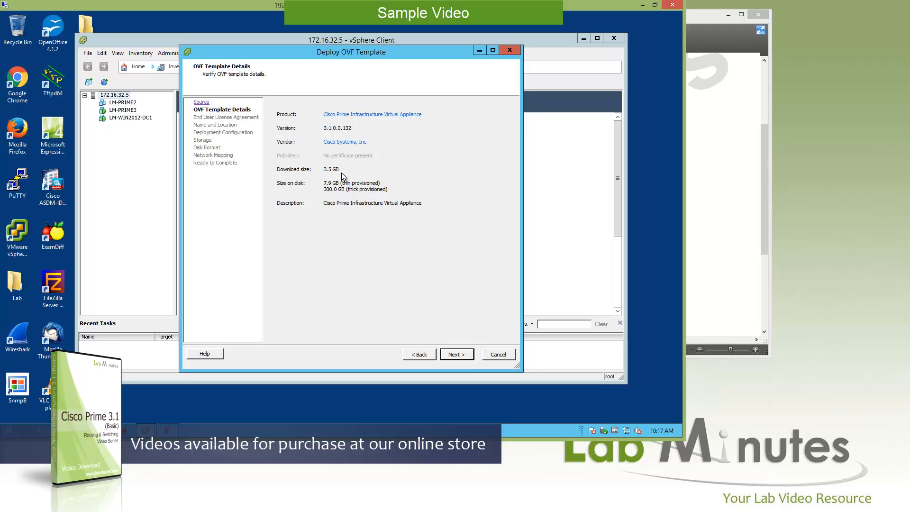
mouse_move(362, 191)
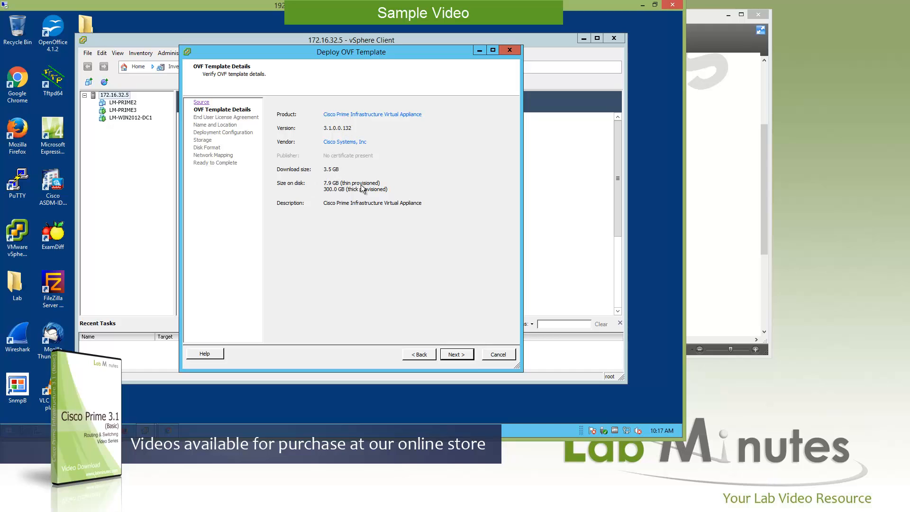
mouse_move(343, 190)
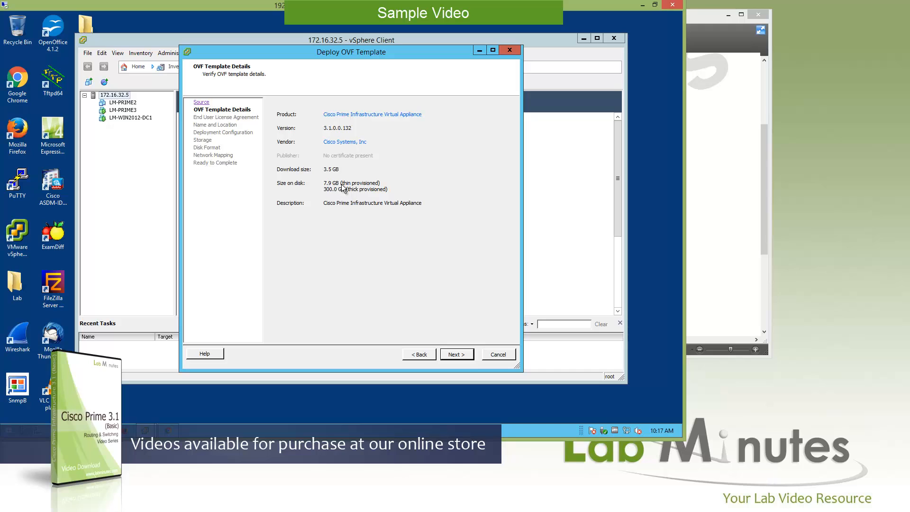
mouse_move(340, 201)
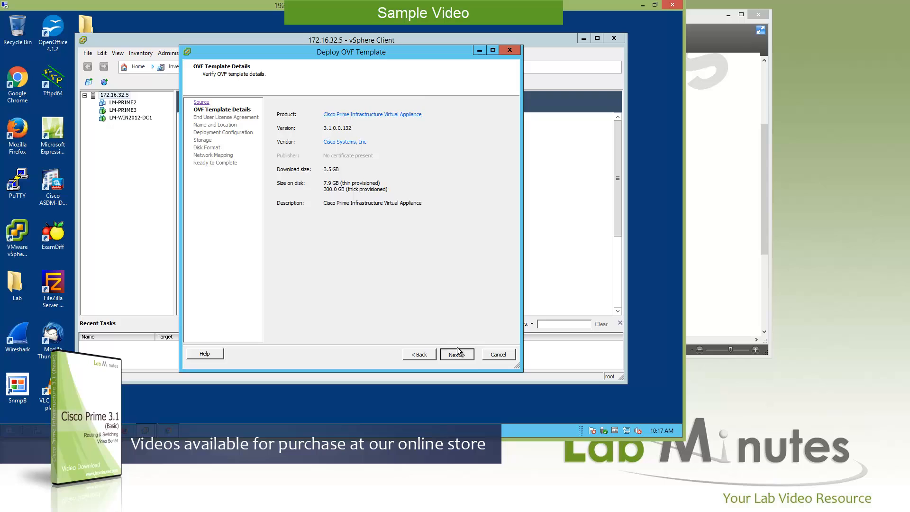
Step: Accept the end user license agreement and name the virtual machine LM-PRIME1
click(457, 354)
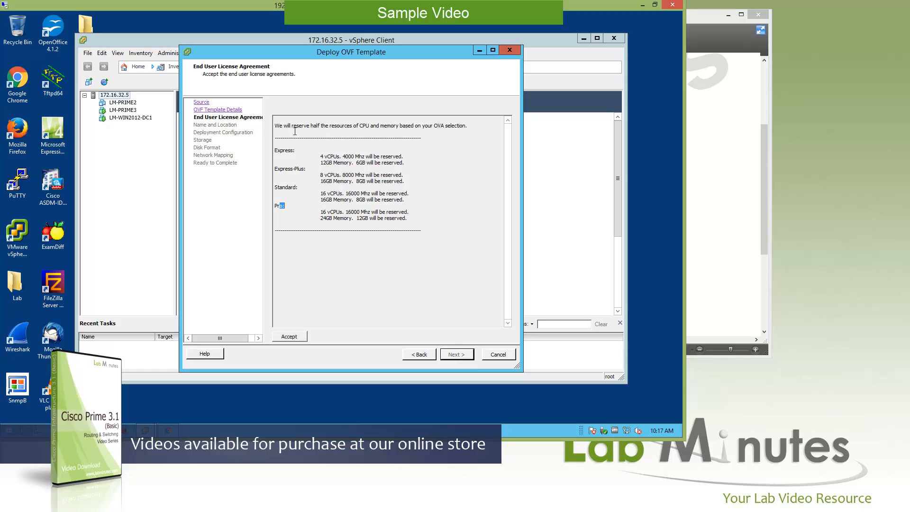
double_click(296, 125)
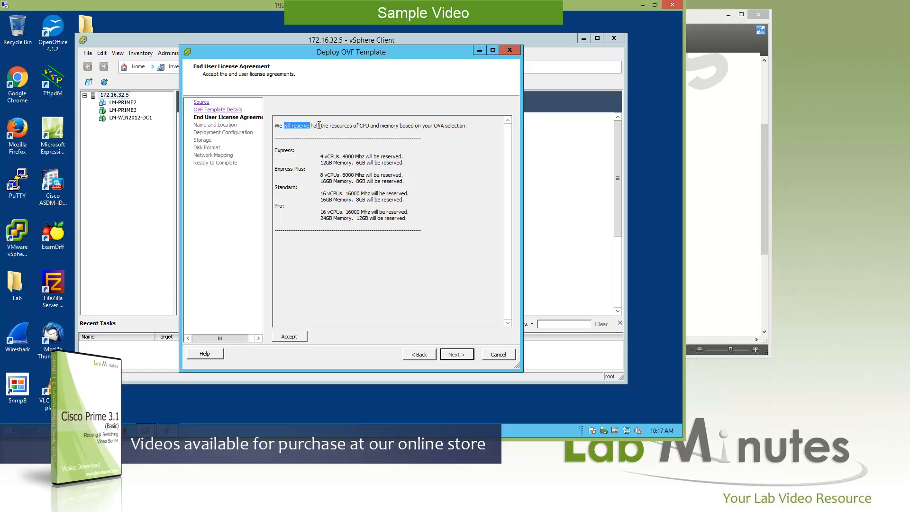
drag(283, 125, 359, 125)
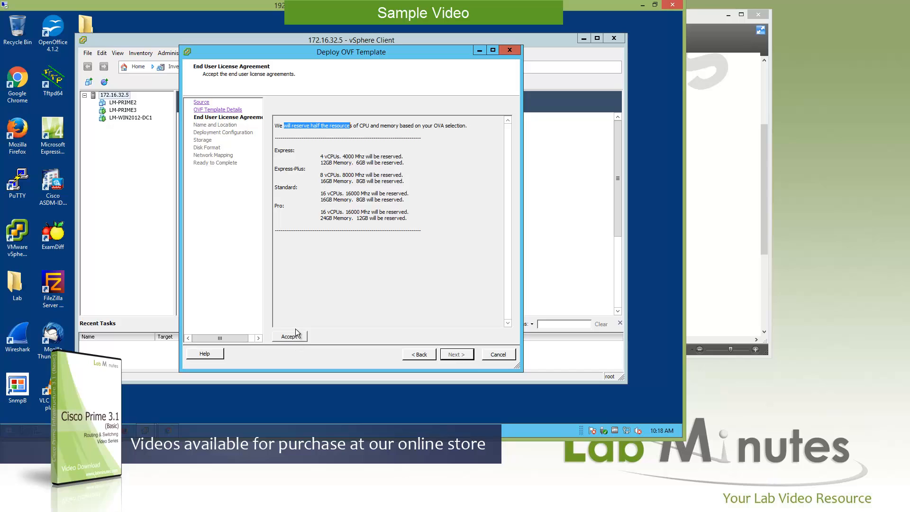
click(290, 336)
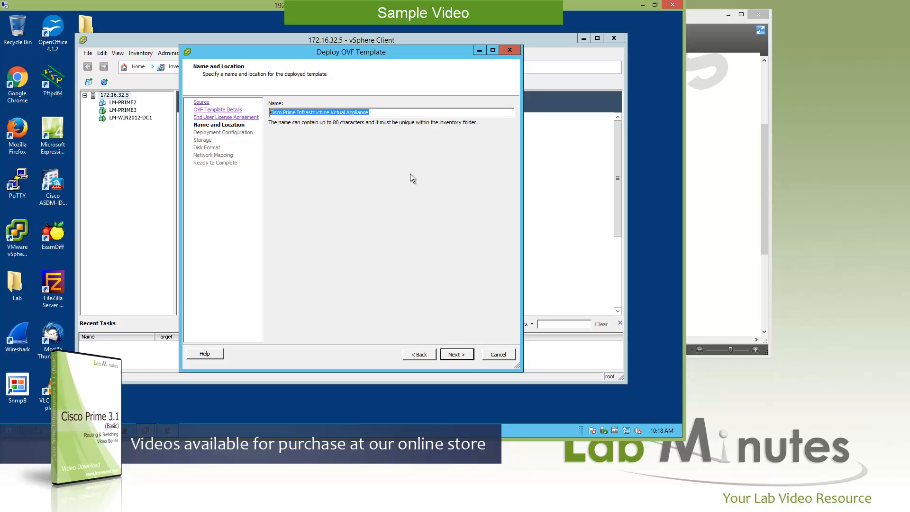
text(LM-PRIME1)
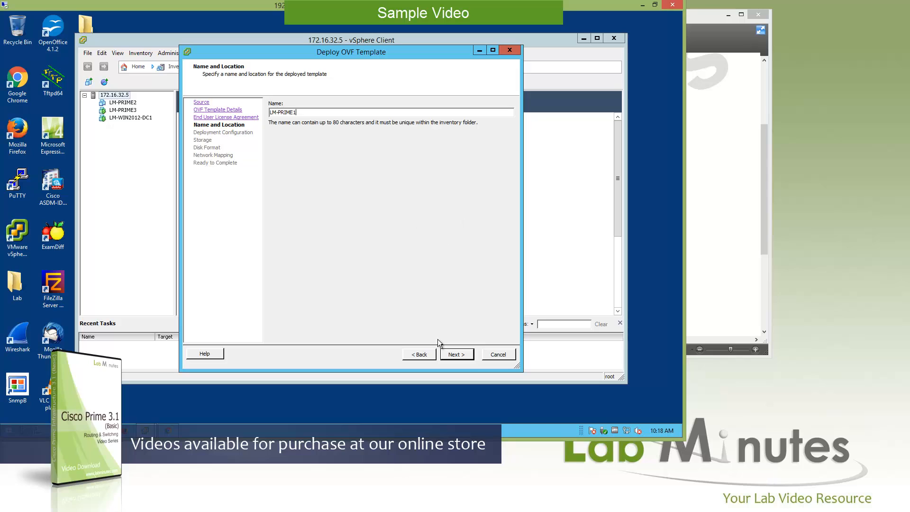
click(456, 354)
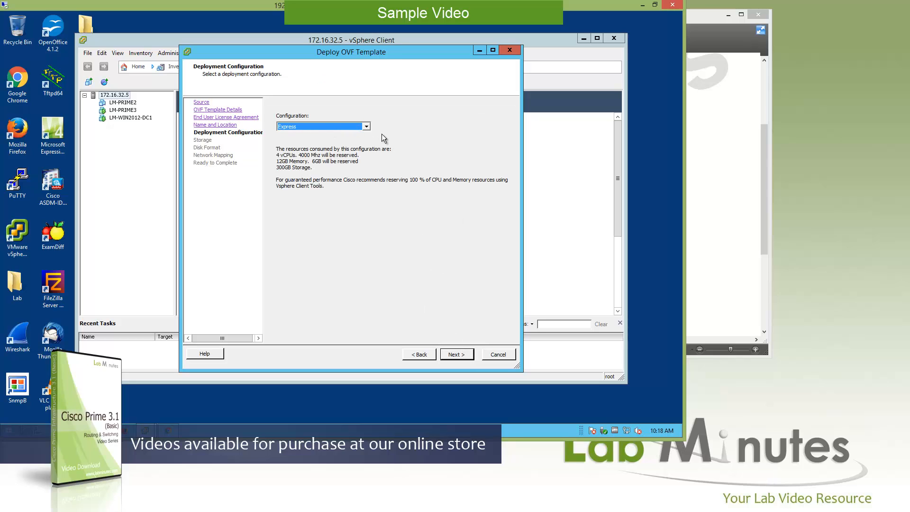
Step: Choose the Professional deployment configuration and continue to Storage
click(365, 126)
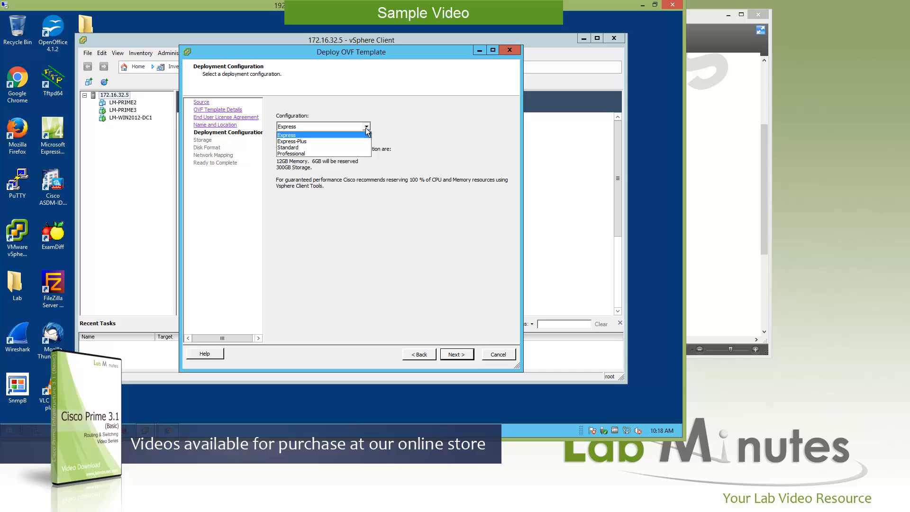
mouse_move(323, 141)
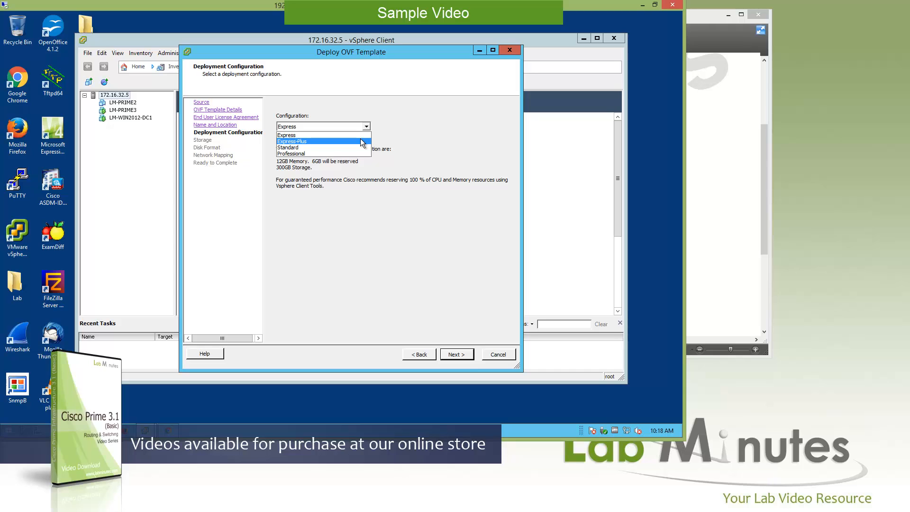
mouse_move(309, 154)
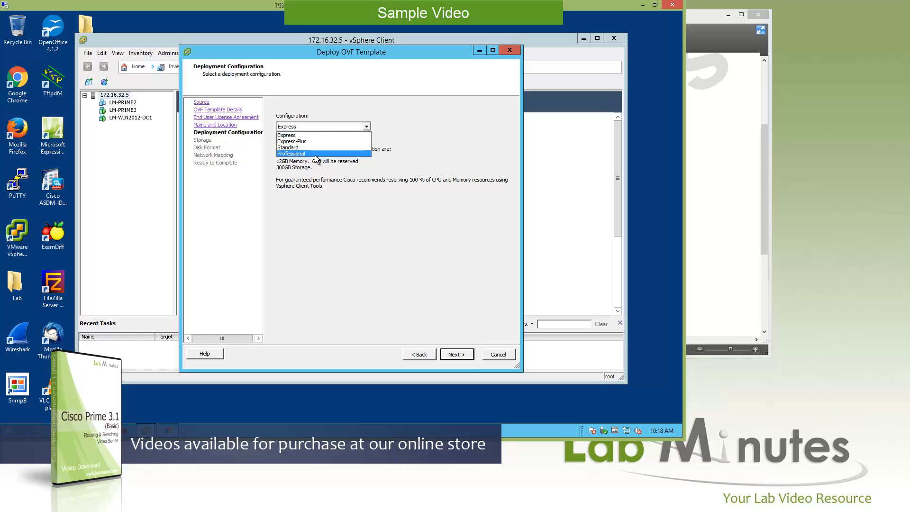
mouse_move(320, 156)
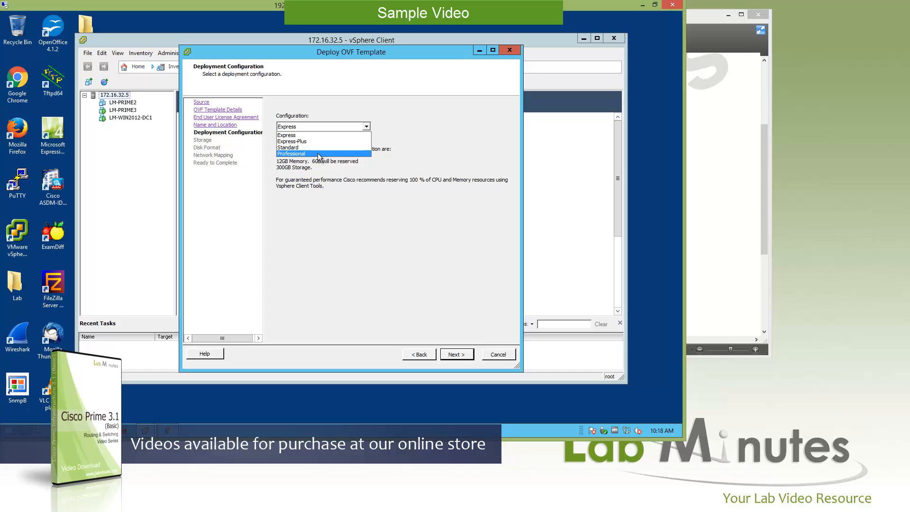
mouse_move(308, 135)
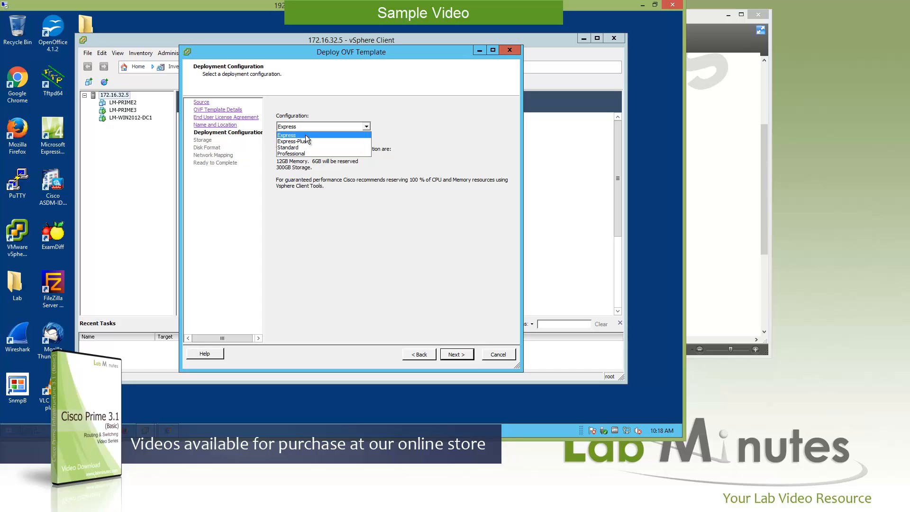
click(291, 154)
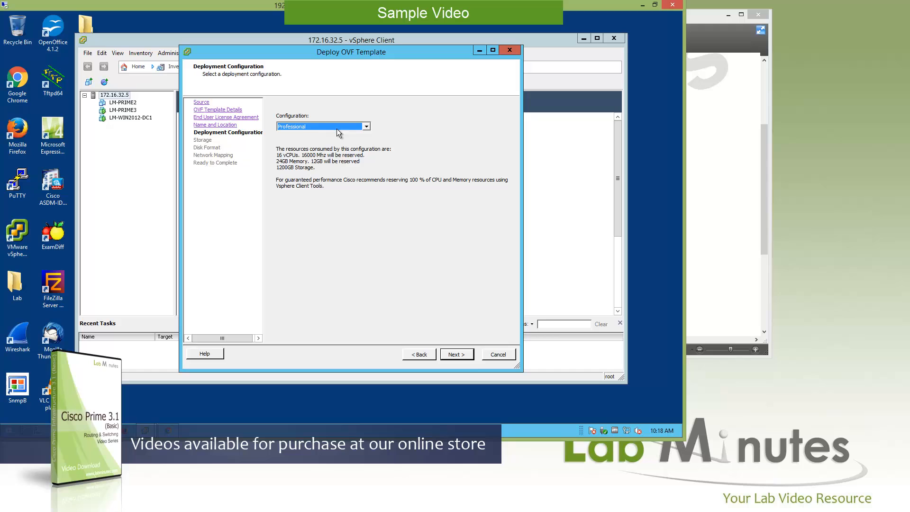
mouse_move(279, 160)
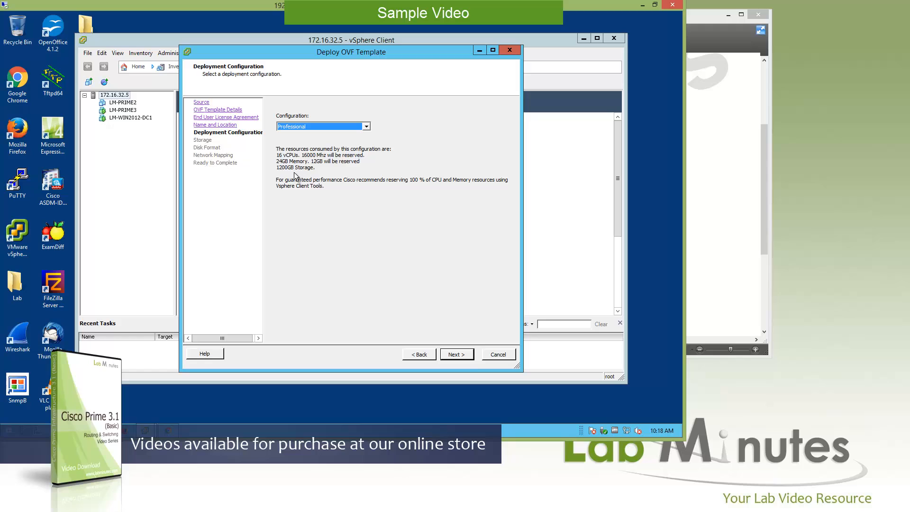
mouse_move(425, 261)
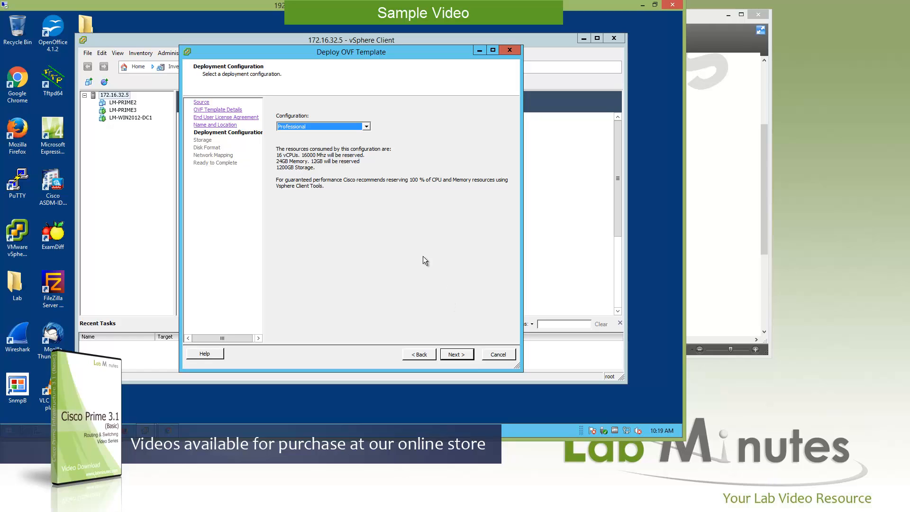
mouse_move(374, 187)
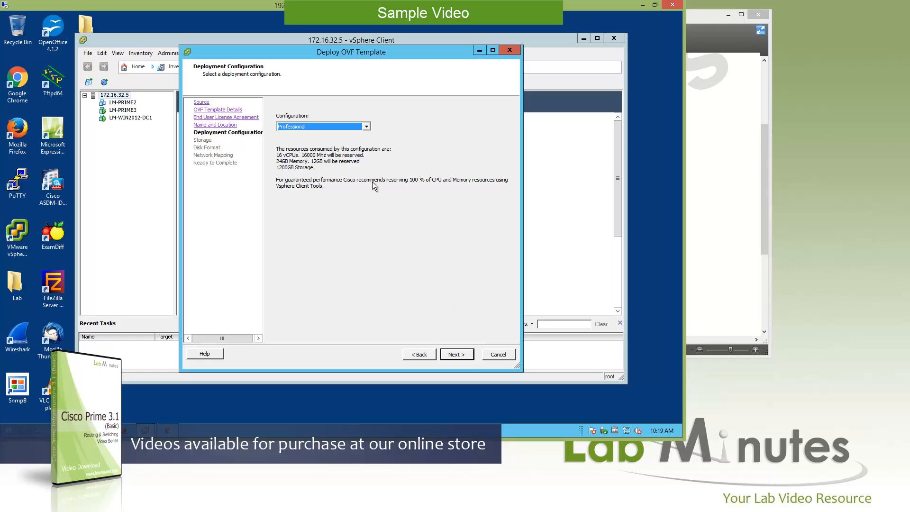
mouse_move(390, 195)
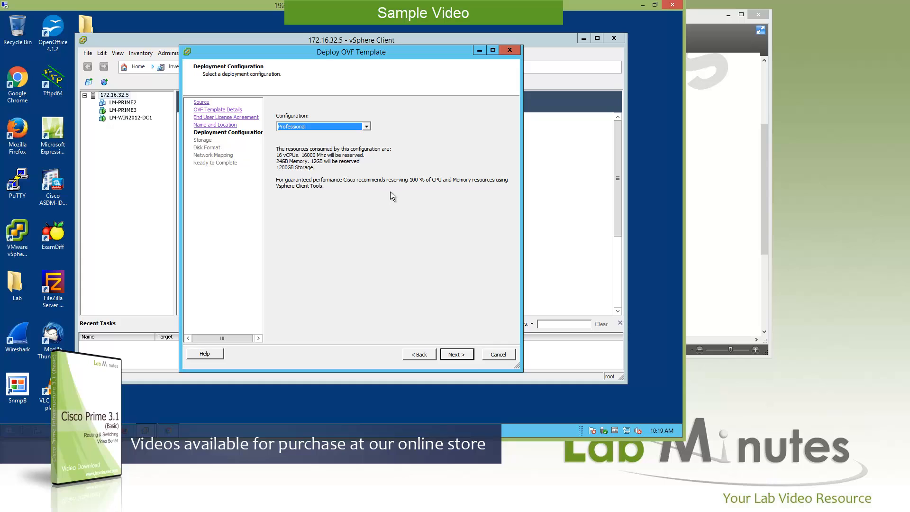
mouse_move(479, 204)
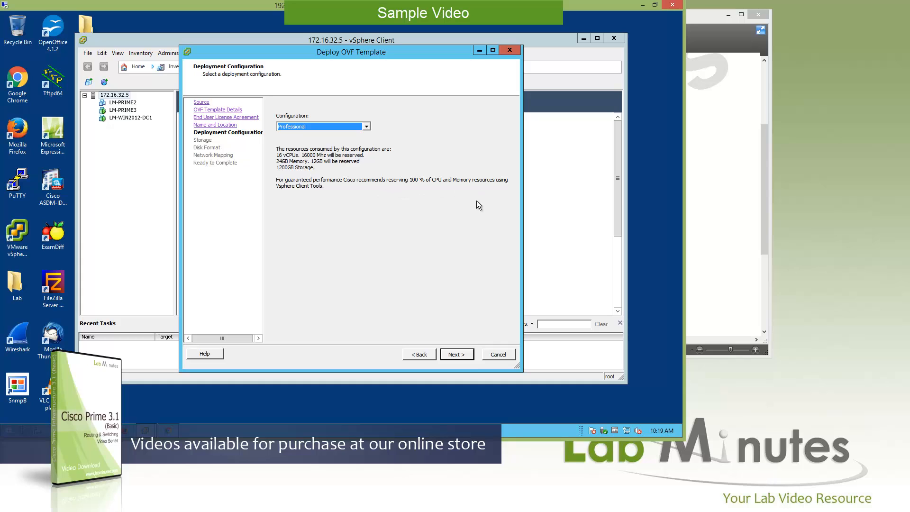
click(456, 354)
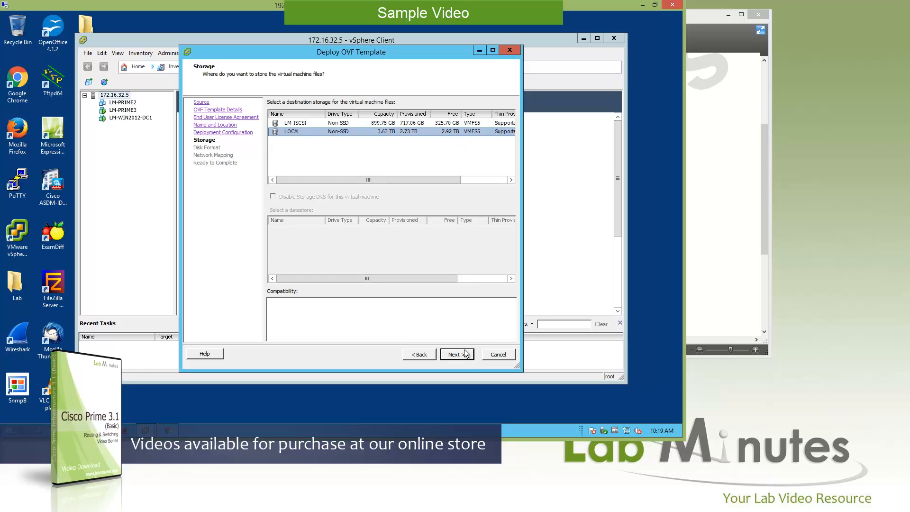
Step: Keep the LOCAL datastore selected and continue to Disk Format
click(456, 354)
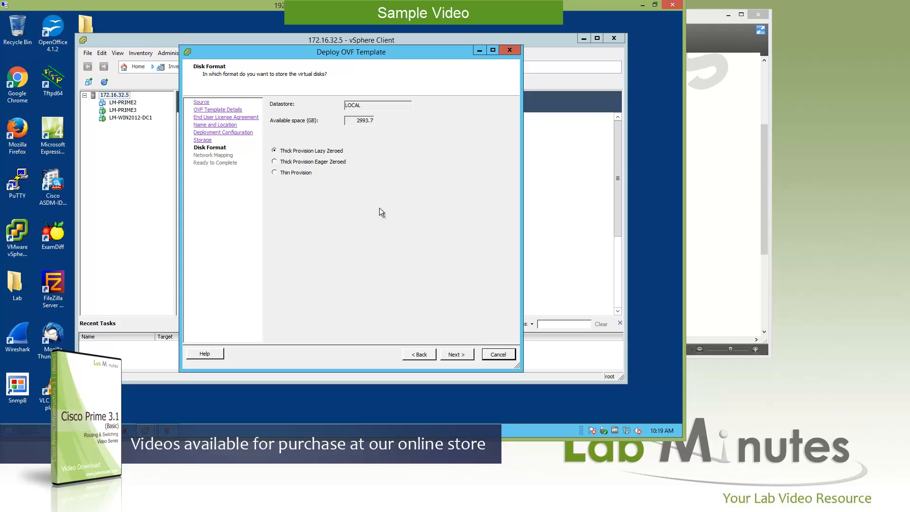
mouse_move(361, 226)
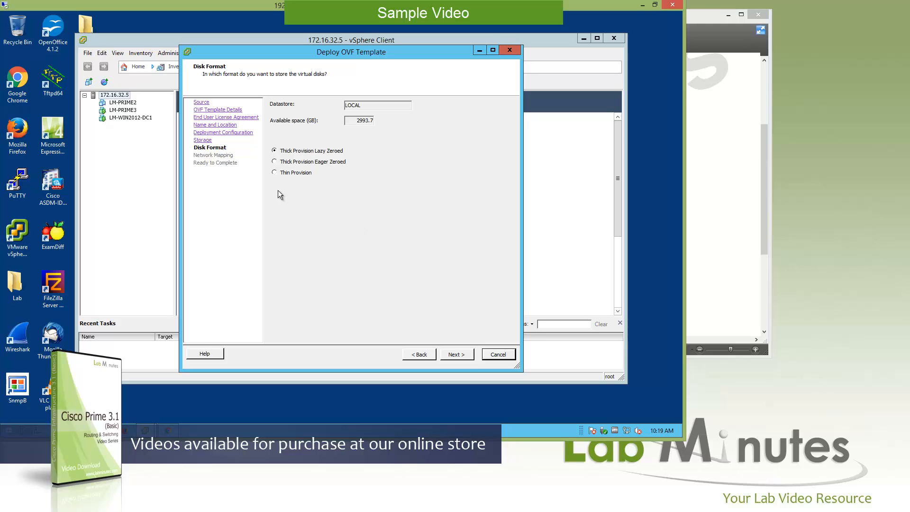
Step: Set the disk format to Thin Provision and continue to Network Mapping
click(274, 172)
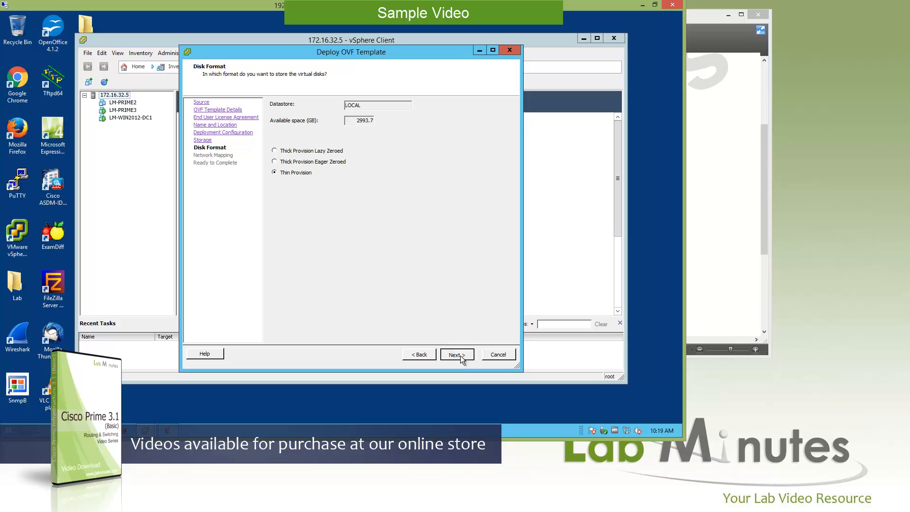
click(456, 353)
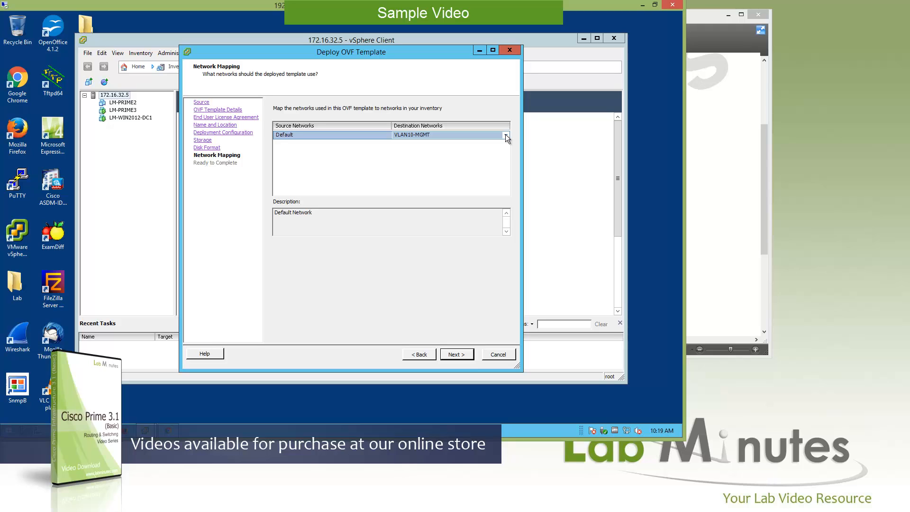
Step: Map the Default source network to VLAN32-SERVER, review the summary, and finish to begin deploying LM-PRIME1
click(503, 135)
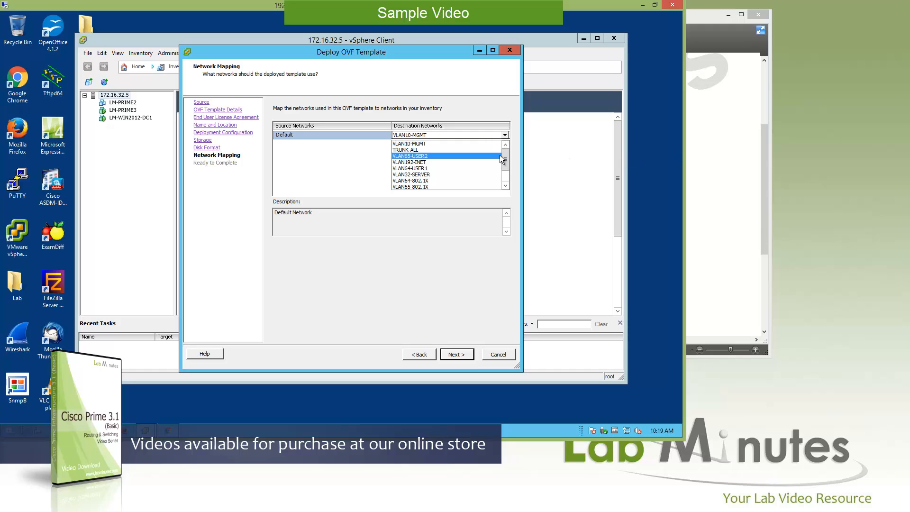
click(411, 175)
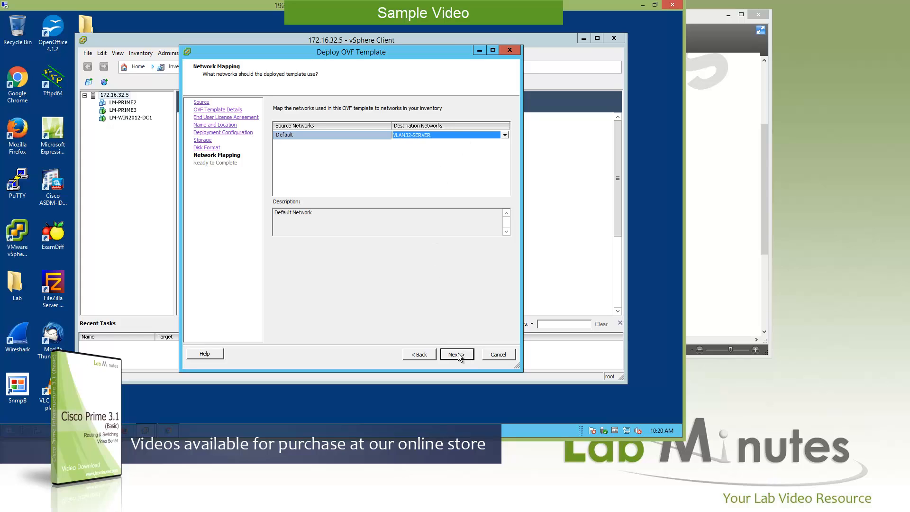
click(456, 354)
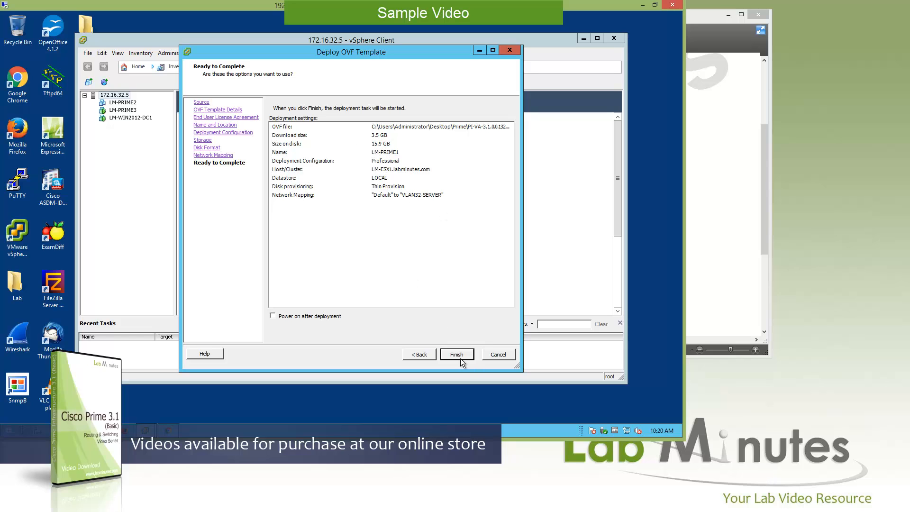
click(456, 353)
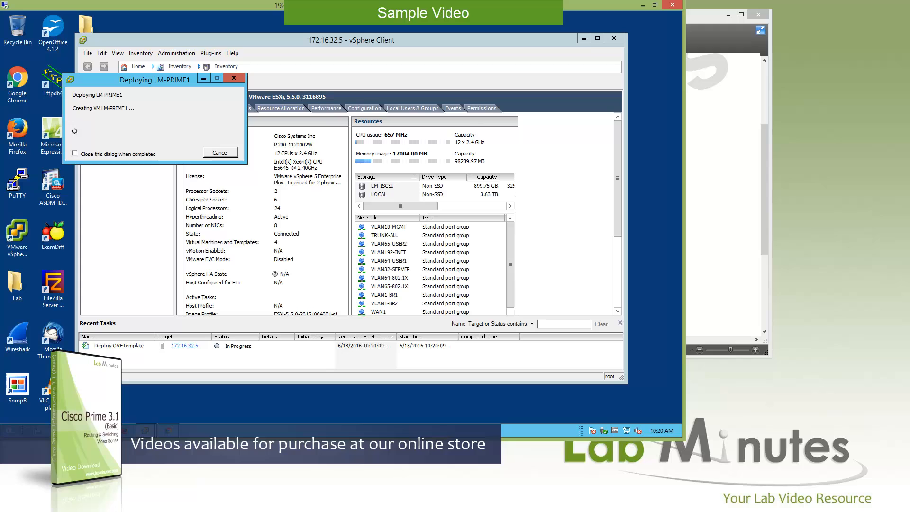